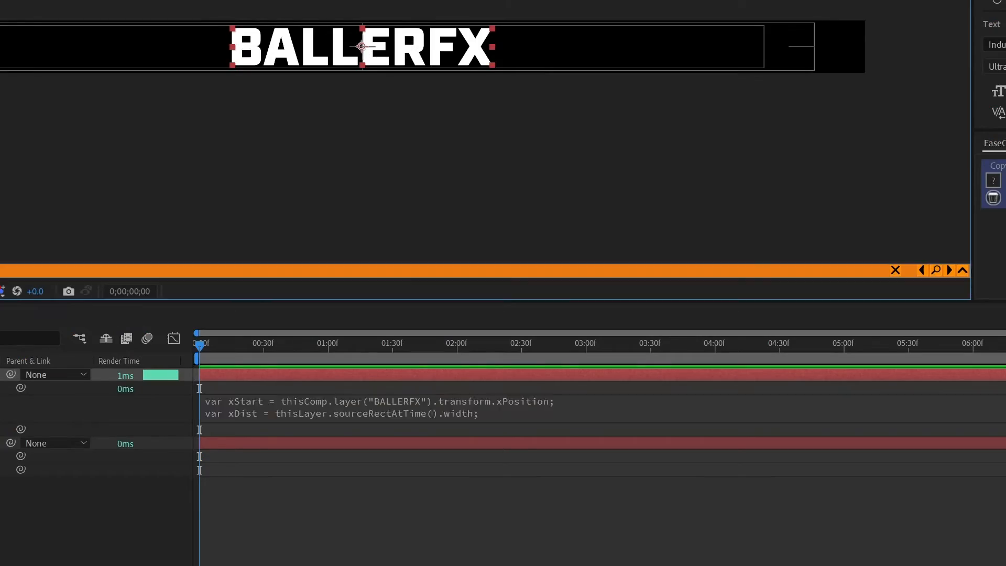
- Write the X Position expression as xStart + xDist with a spacer variable from Null 1's Spacing slider
{"action": "type", "text": "xStart + xDist"}
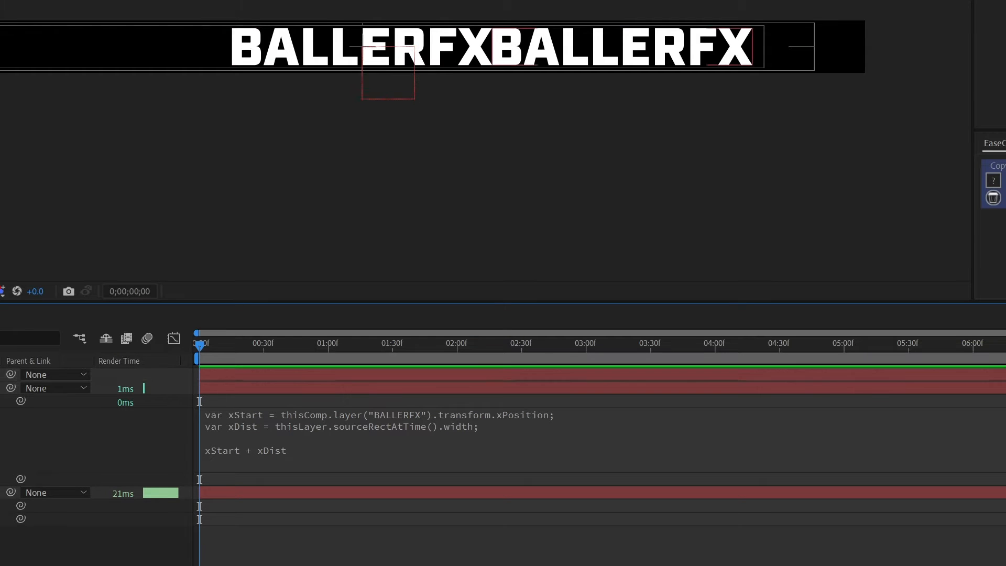
{"action": "type", "text": "var spacer = thisComp.layer(\"Null 1\").effect(\"Spacing\")(\"Slider\");"}
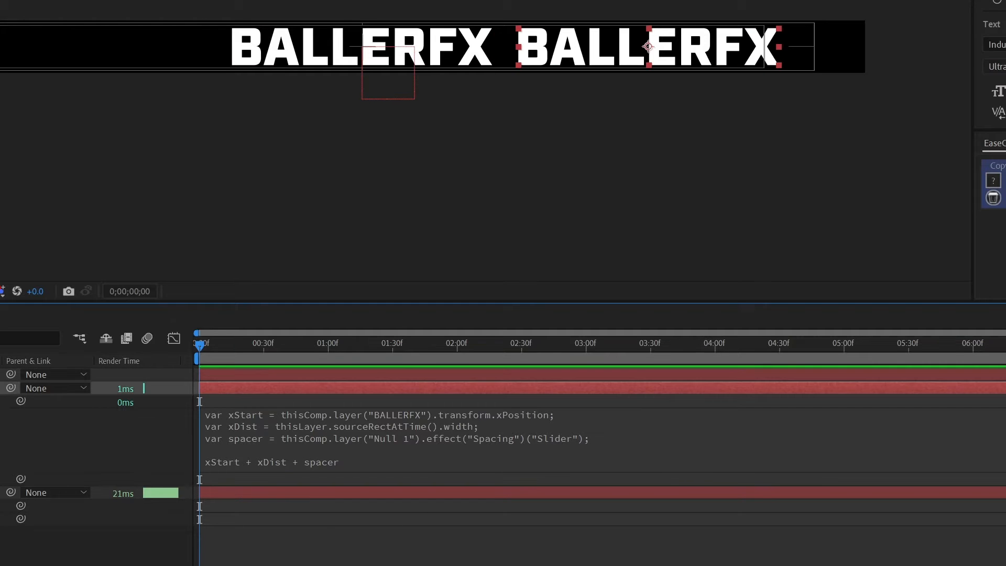
{"action": "type", "text": "index+1"}
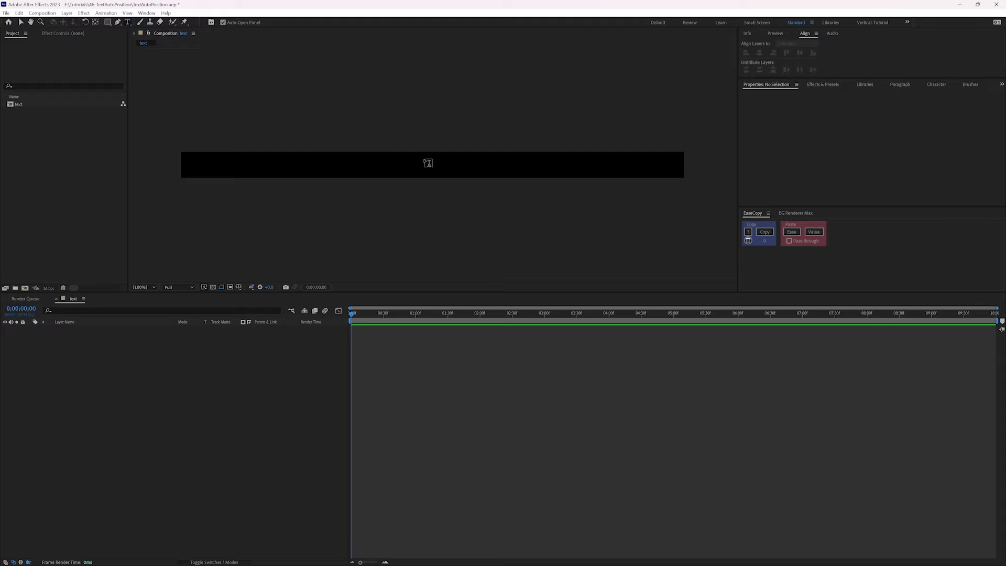
- Add a BALLERFX text layer in the Composition panel and commit it
{"action": "left_click", "coordinate": [427, 163]}
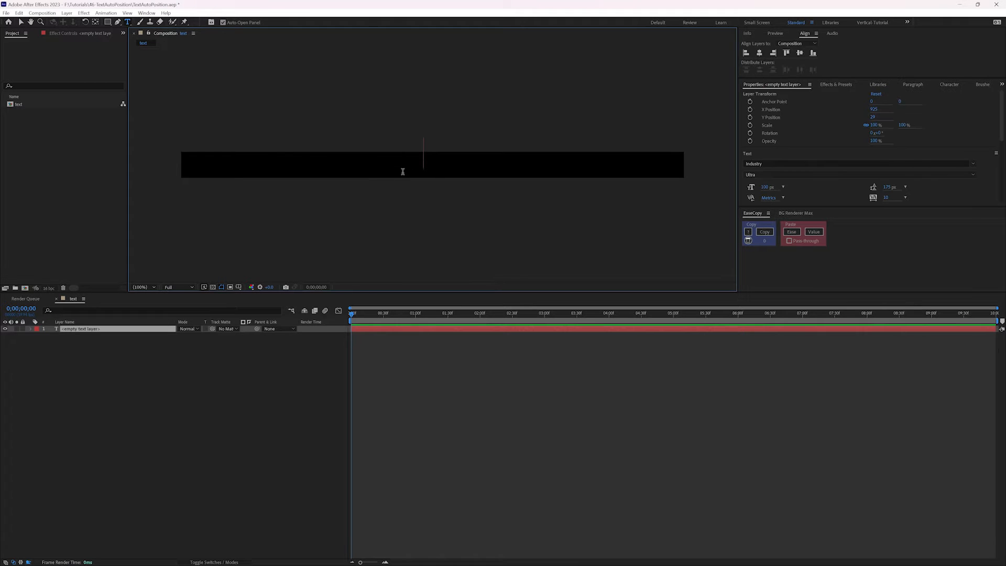
{"action": "type", "text": "BALLERFX"}
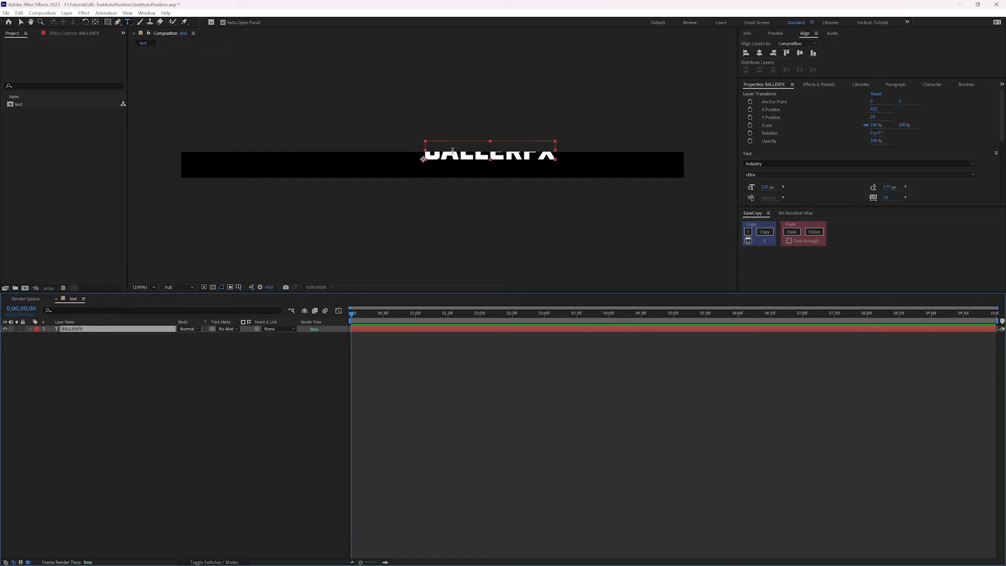
{"action": "left_click", "coordinate": [800, 53]}
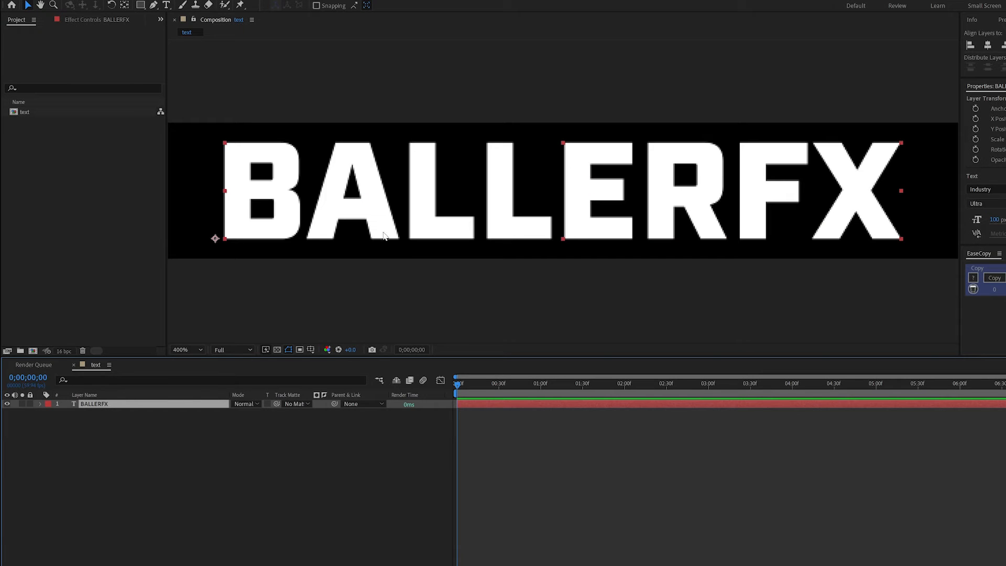
{"action": "mouse_move", "coordinate": [446, 226]}
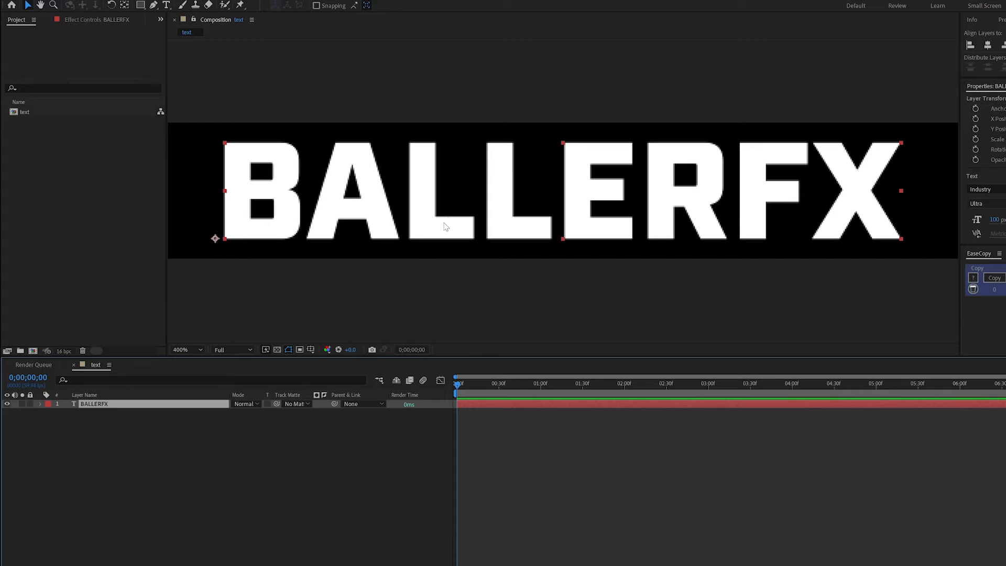
- Reveal the Anchor Point property of the BALLERFX layer (A)
{"action": "left_click", "coordinate": [182, 350]}
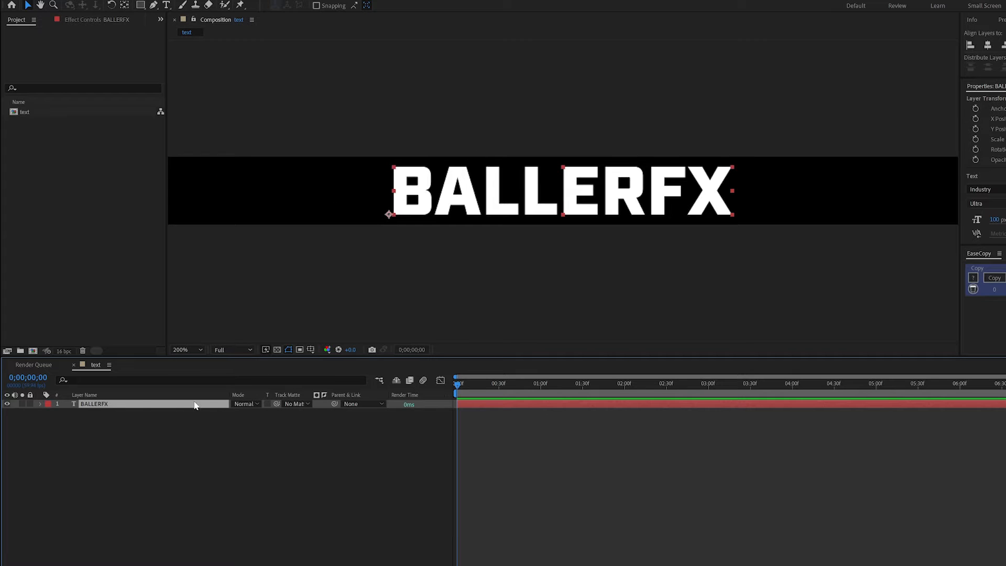
{"action": "key", "text": "a"}
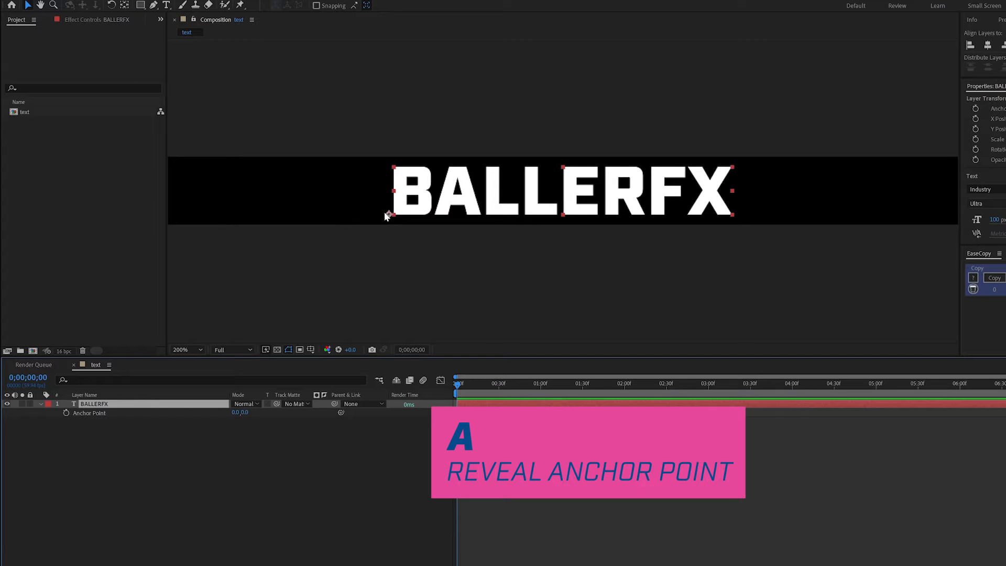
{"action": "mouse_move", "coordinate": [563, 195]}
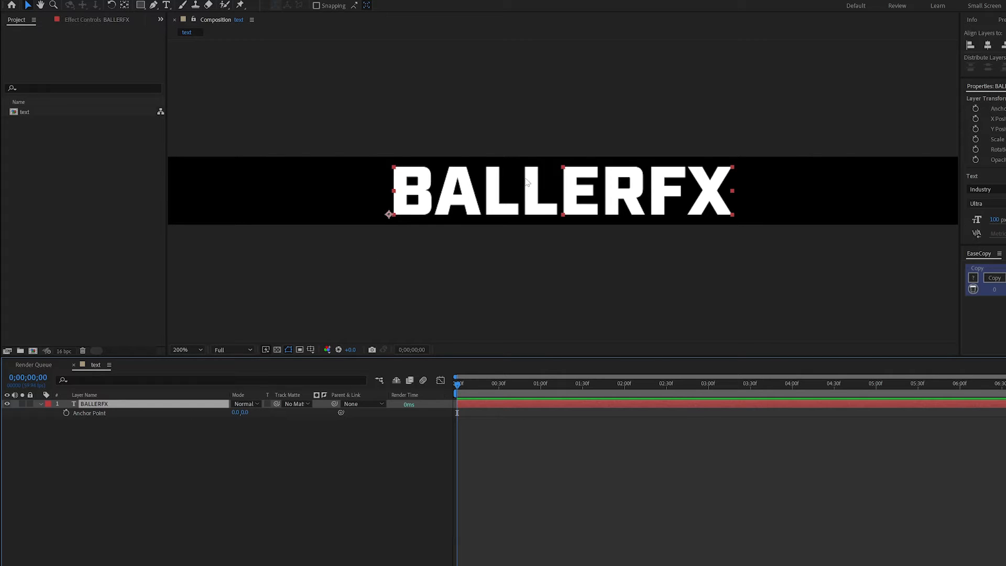
{"action": "mouse_move", "coordinate": [795, 179]}
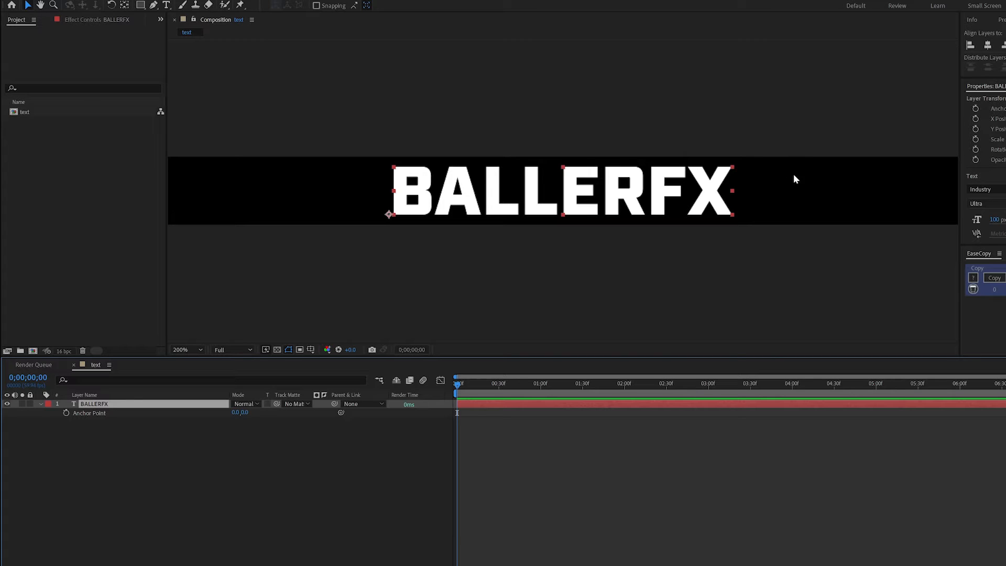
{"action": "mouse_move", "coordinate": [571, 193]}
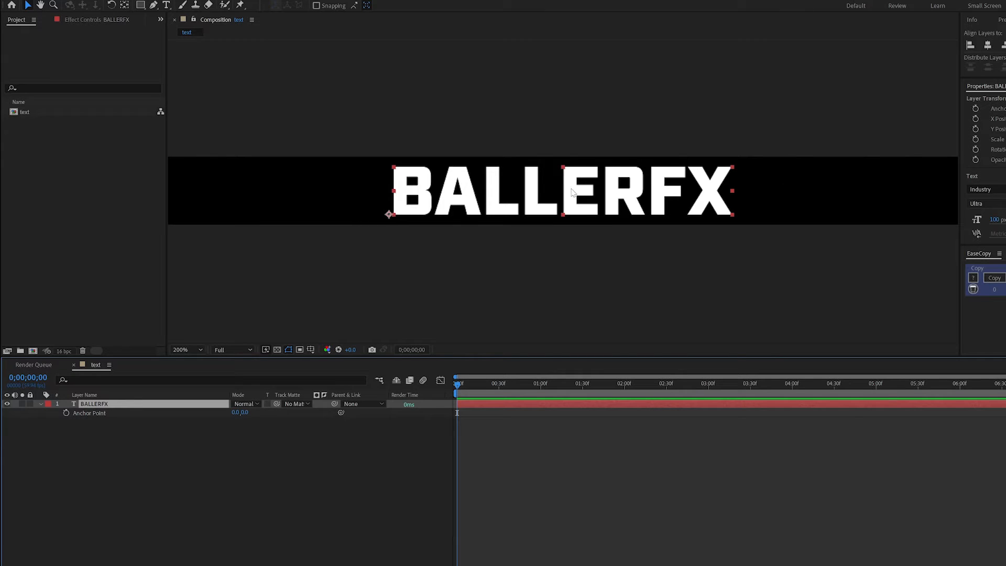
{"action": "mouse_move", "coordinate": [434, 240]}
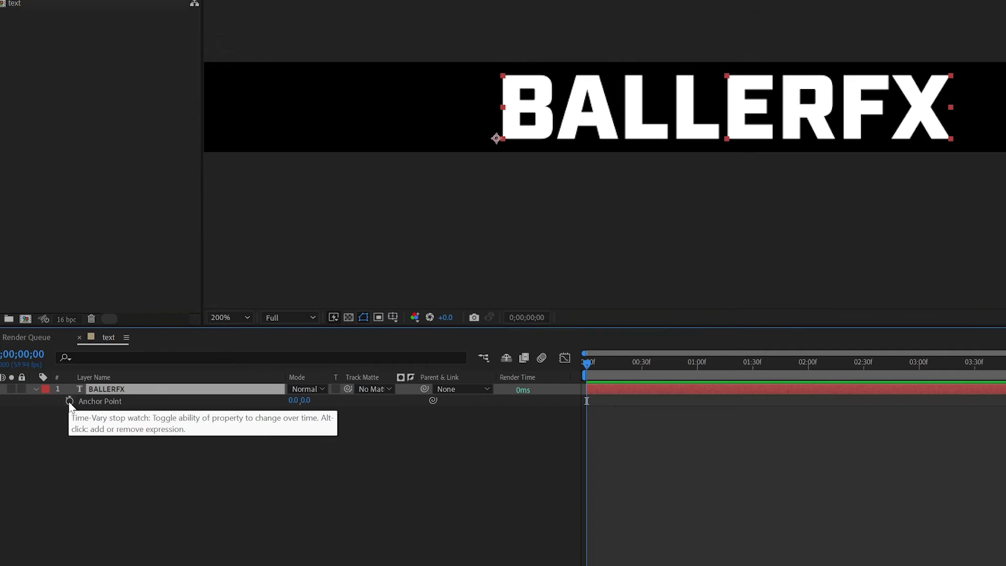
- Enable an Anchor Point expression starting with 'var x =' and 'var y =' lines
{"action": "left_click", "coordinate": [71, 401]}
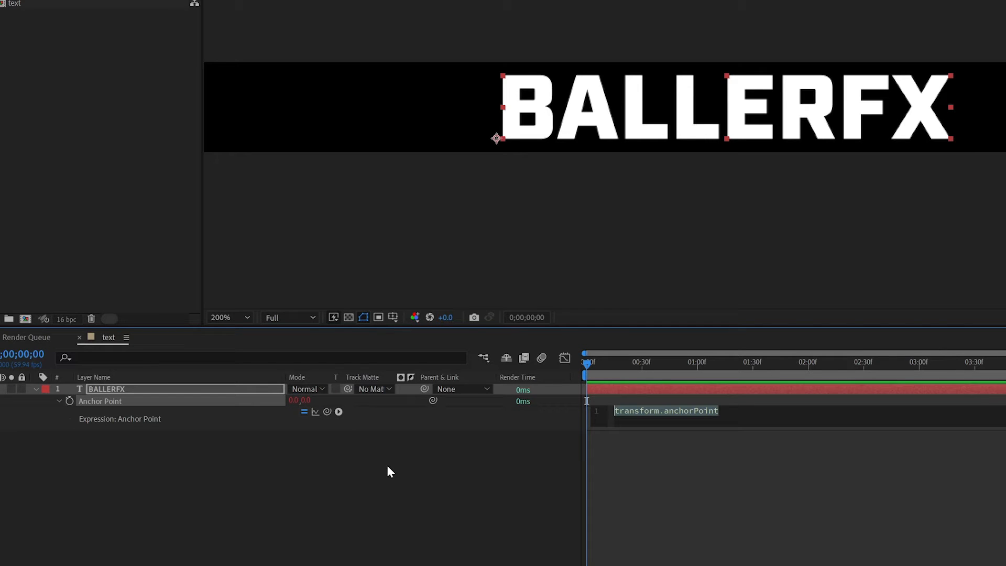
{"action": "type", "text": "var x ="}
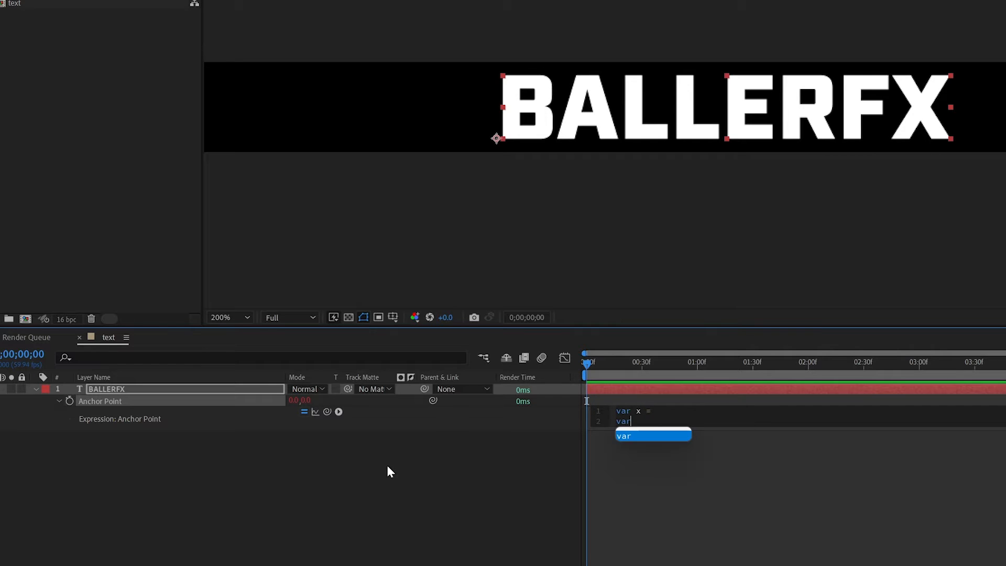
{"action": "type", "text": "y ="}
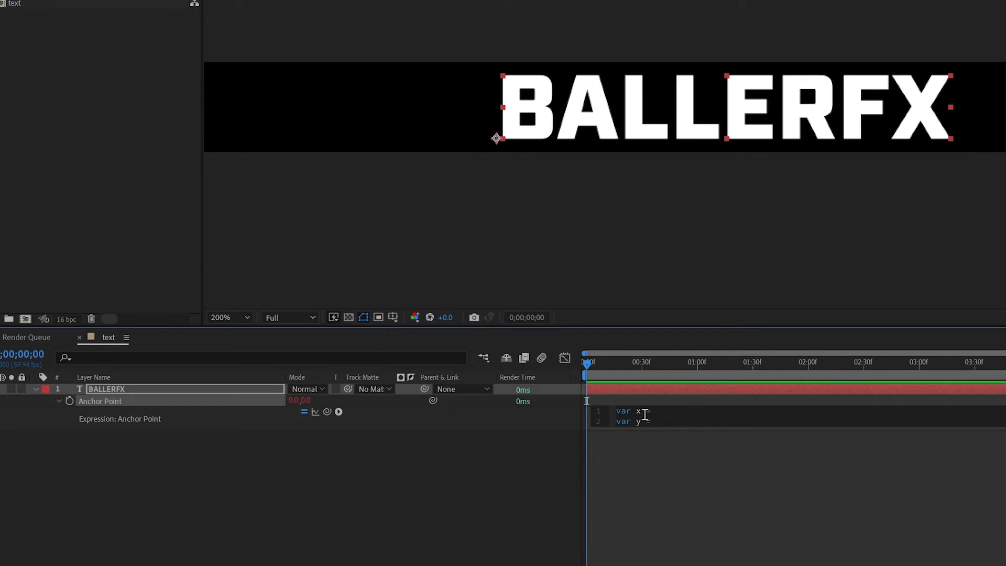
{"action": "type", "text": "="}
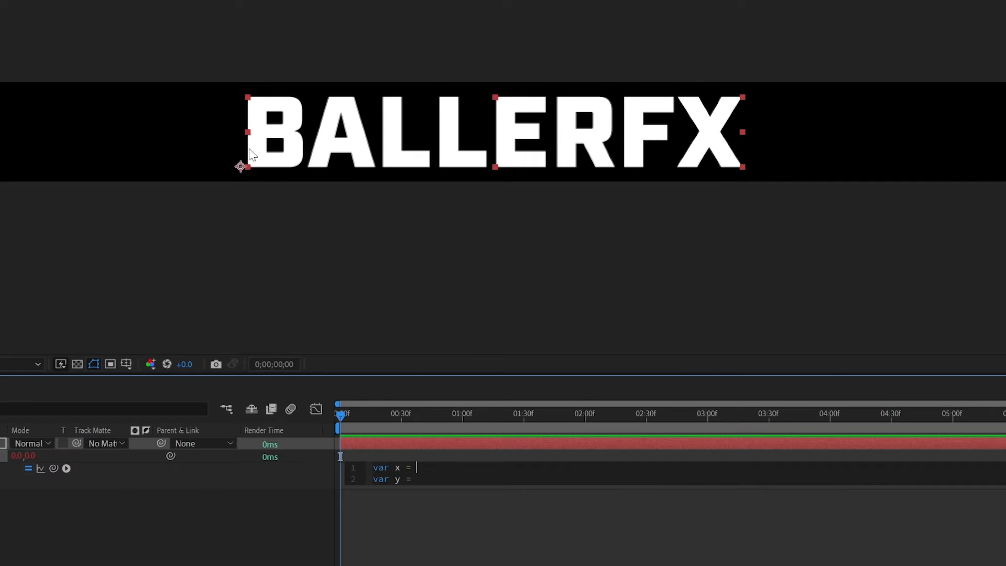
{"action": "mouse_move", "coordinate": [532, 100]}
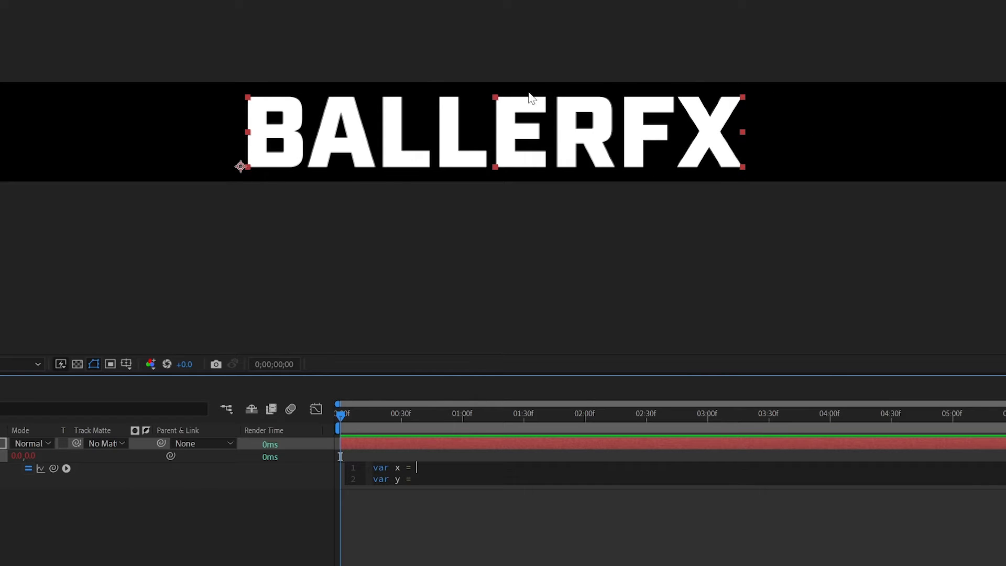
{"action": "mouse_move", "coordinate": [447, 501]}
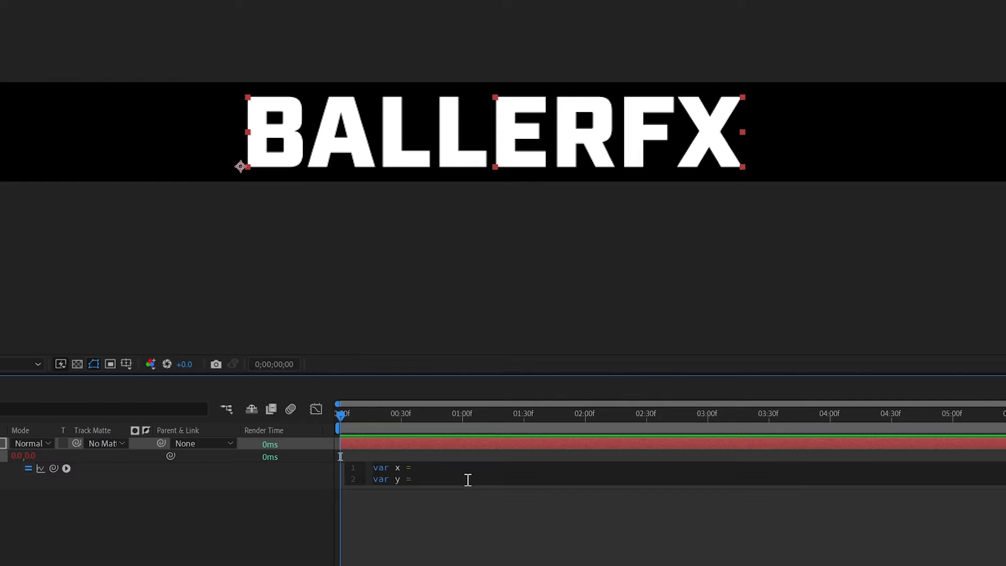
- Set x to thisLayer.sourceRectAtTime().left in the anchor expression
{"action": "type", "text": "thisLayer"}
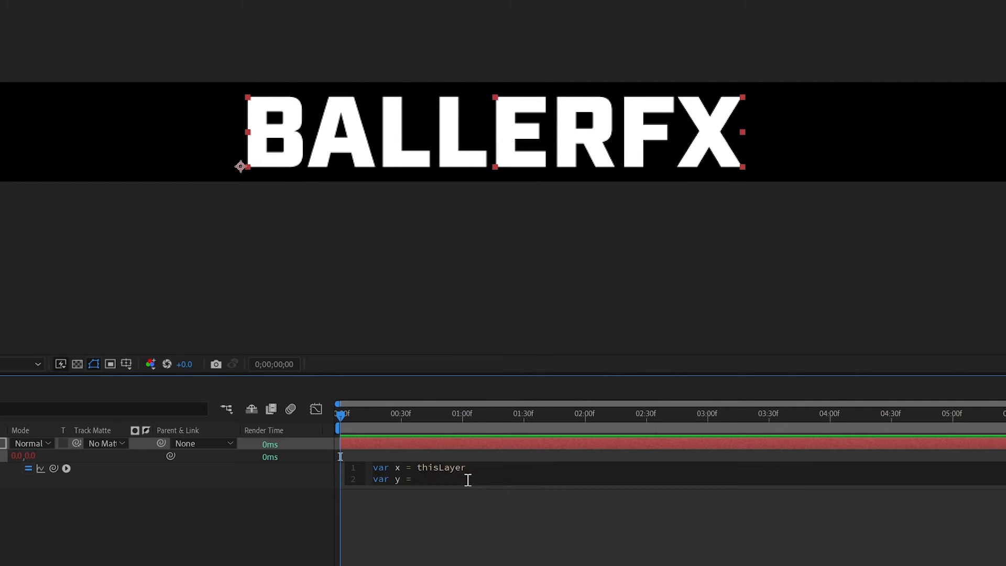
{"action": "type", "text": ".sour"}
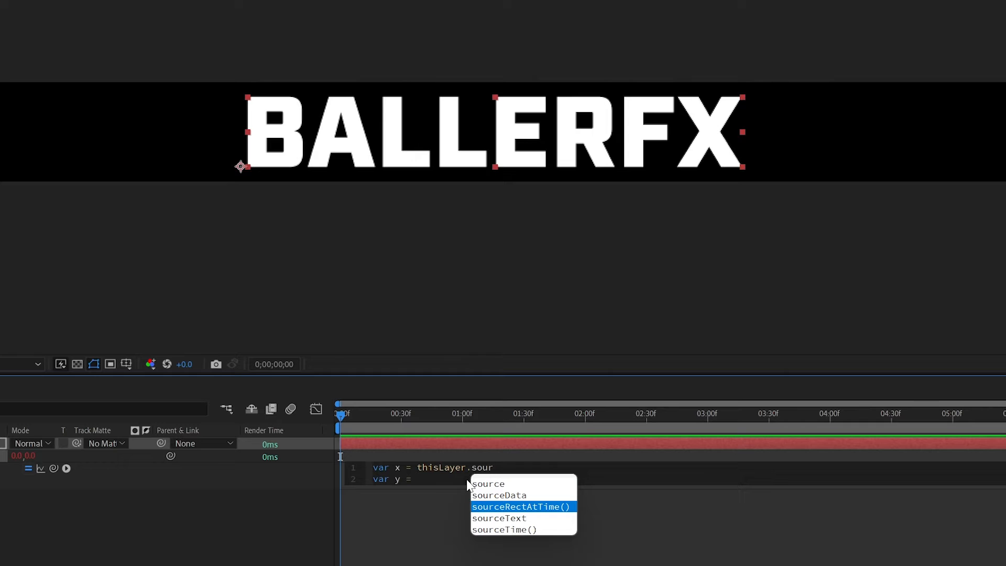
{"action": "left_click", "coordinate": [522, 506]}
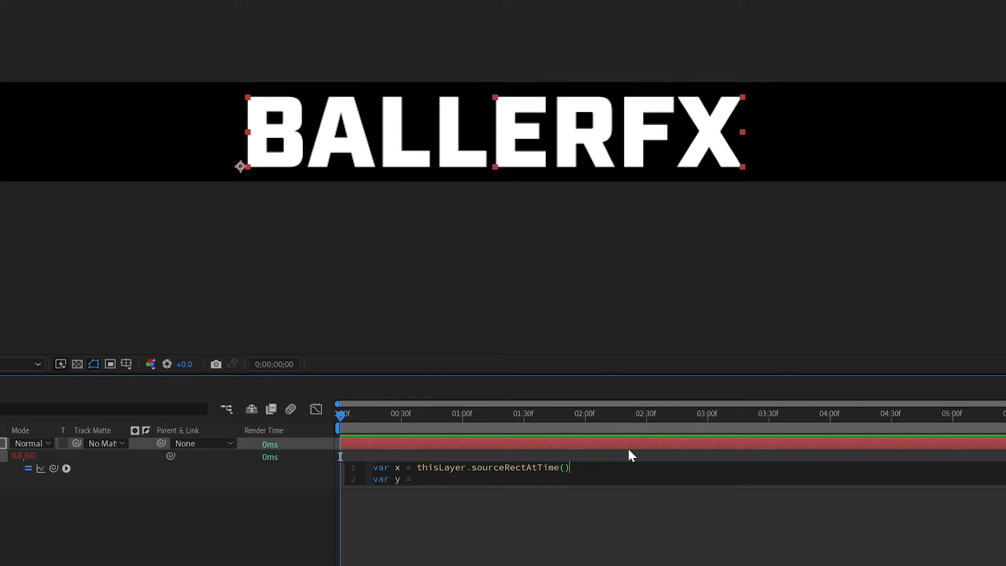
{"action": "type", "text": ".lef"}
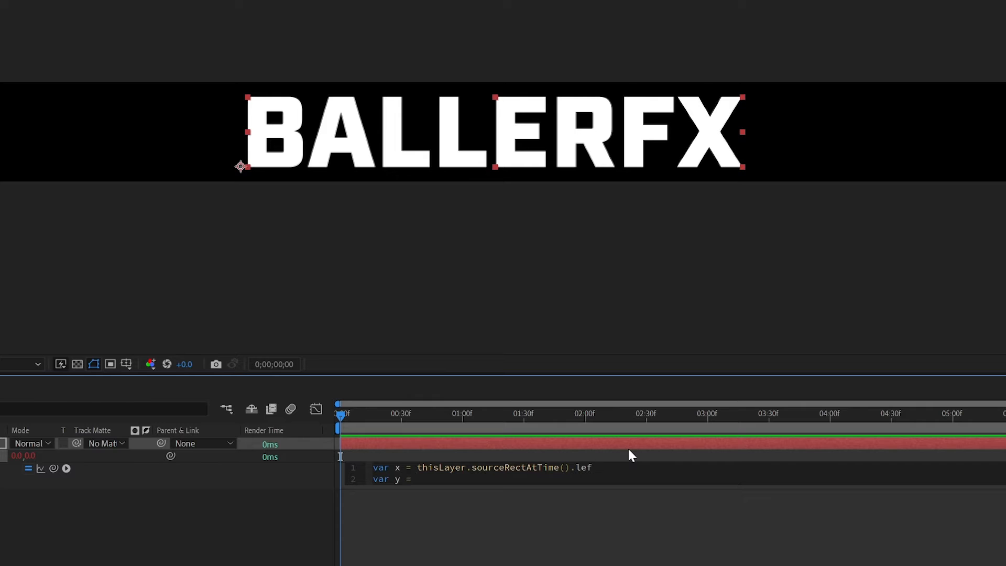
{"action": "type", "text": "t"}
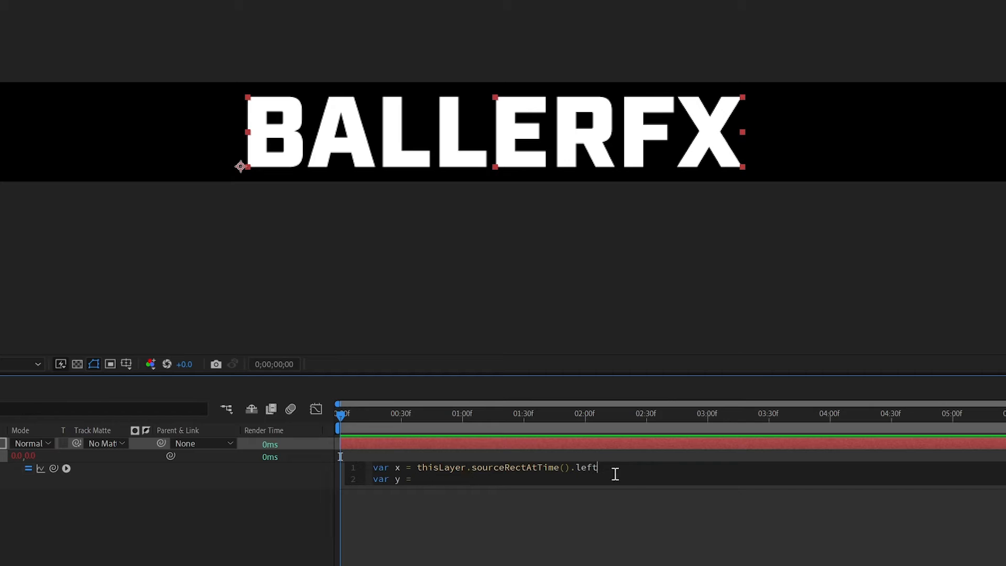
{"action": "mouse_move", "coordinate": [238, 166]}
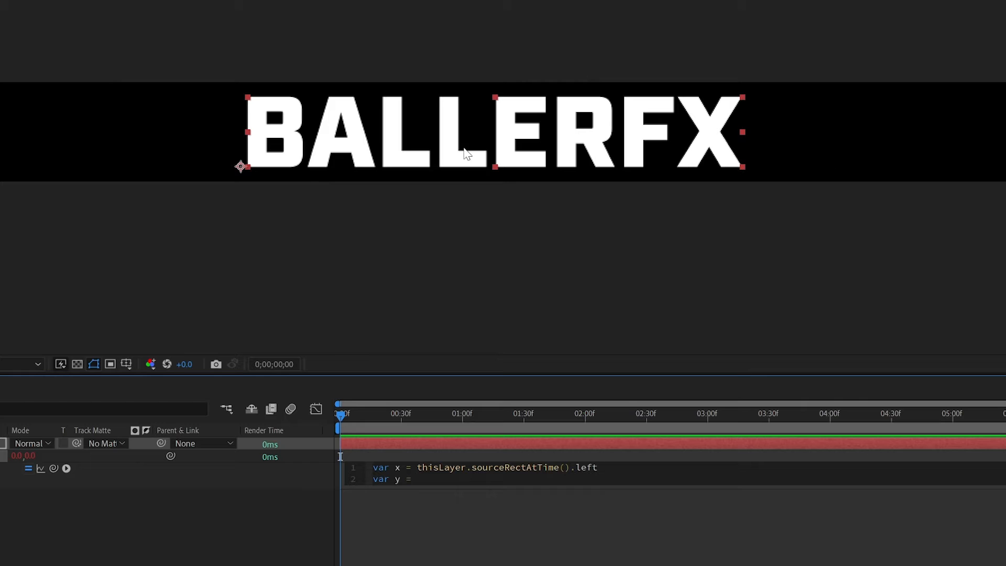
- Extend x to sourceRectAtTime().left + sourceRectAtTime().width/2; for horizontal centre
{"action": "type", "text": "+"}
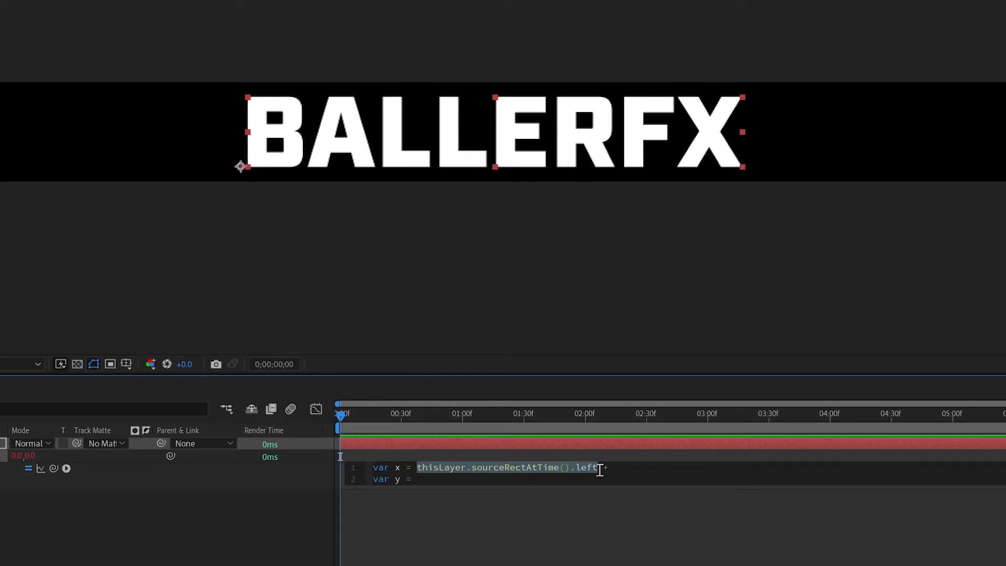
{"action": "type", "text": "+ thisLayer.sourceRectAtTime().left"}
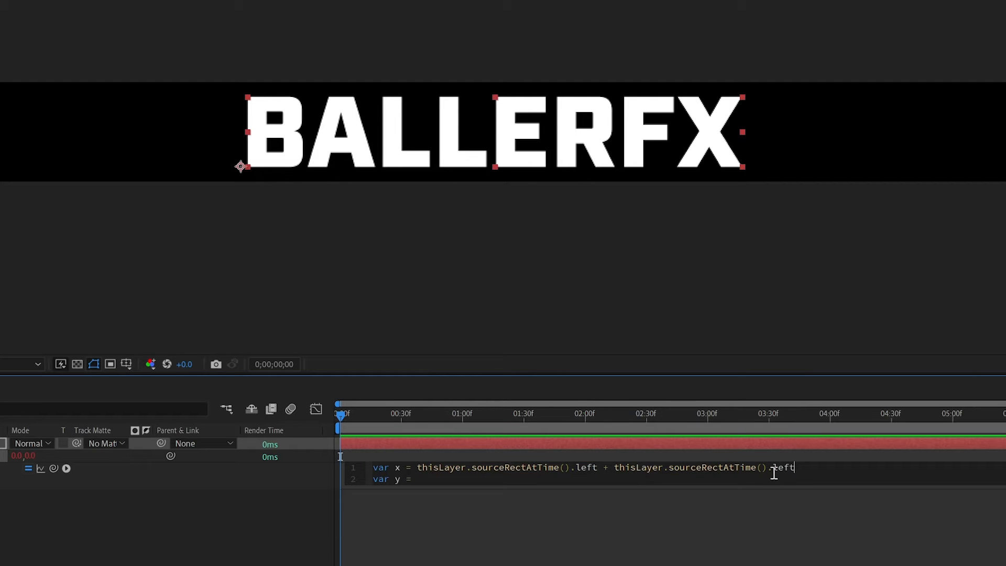
{"action": "double_click", "coordinate": [781, 467]}
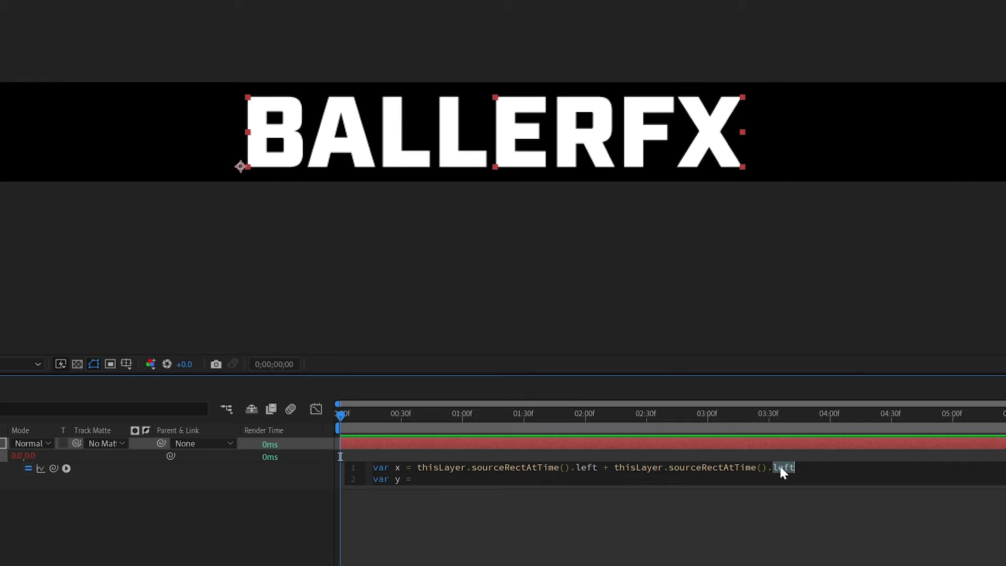
{"action": "type", "text": "width"}
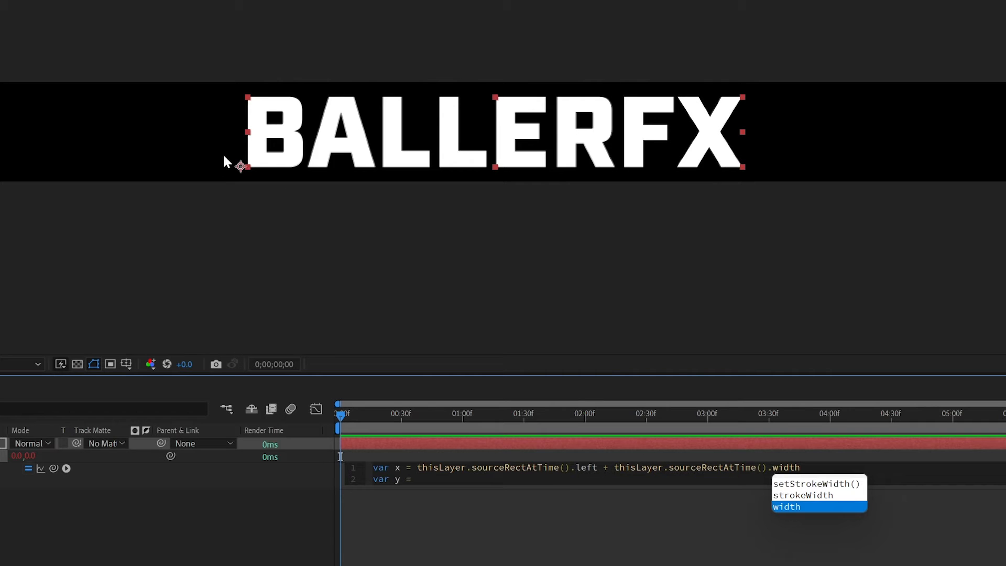
{"action": "mouse_move", "coordinate": [746, 144]}
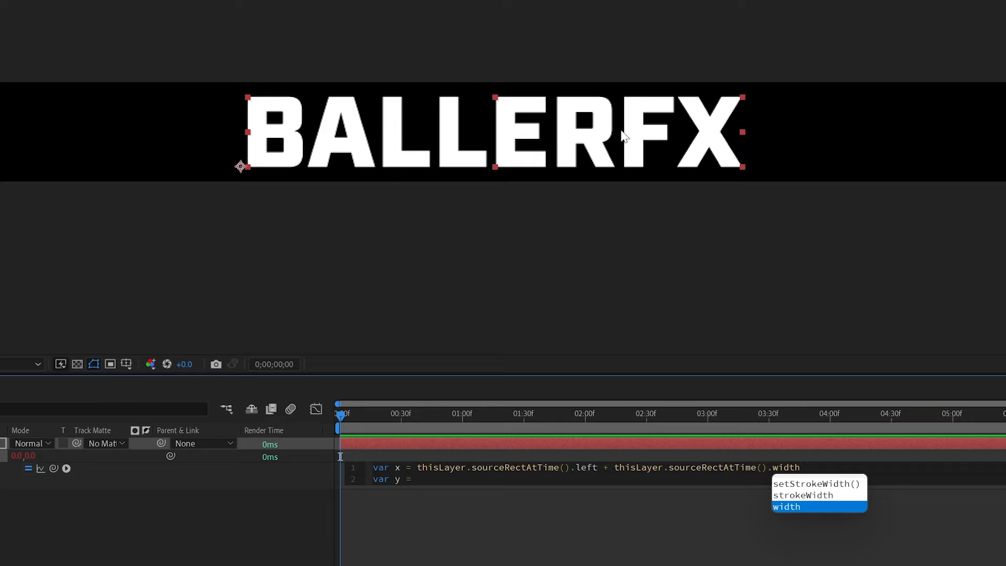
{"action": "mouse_move", "coordinate": [651, 539]}
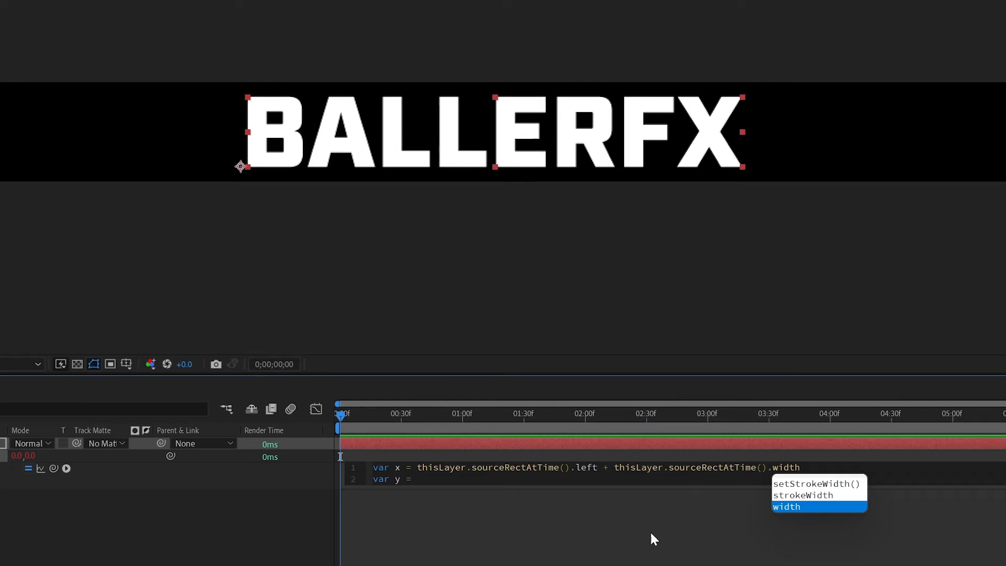
{"action": "type", "text": "/2"}
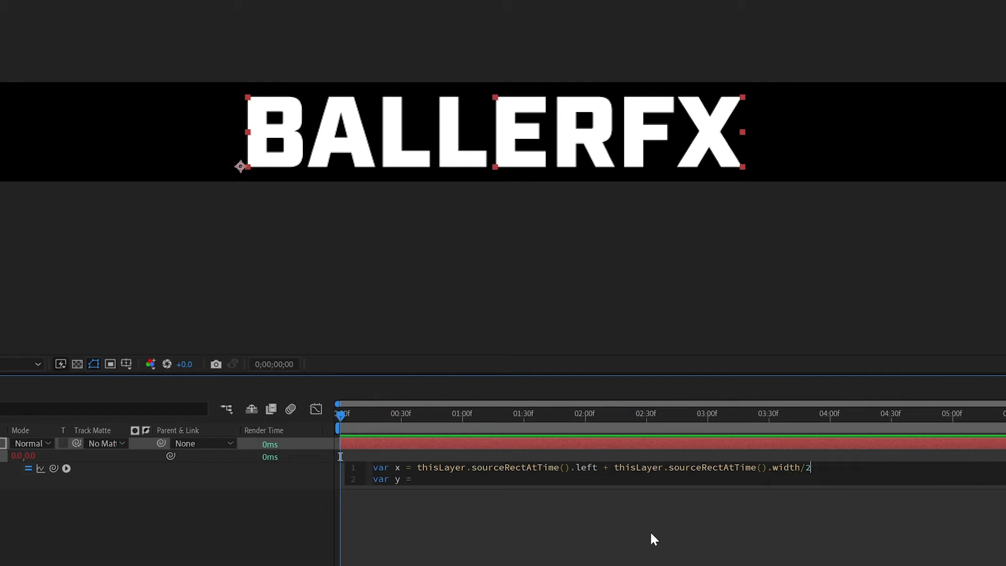
{"action": "type", "text": ";"}
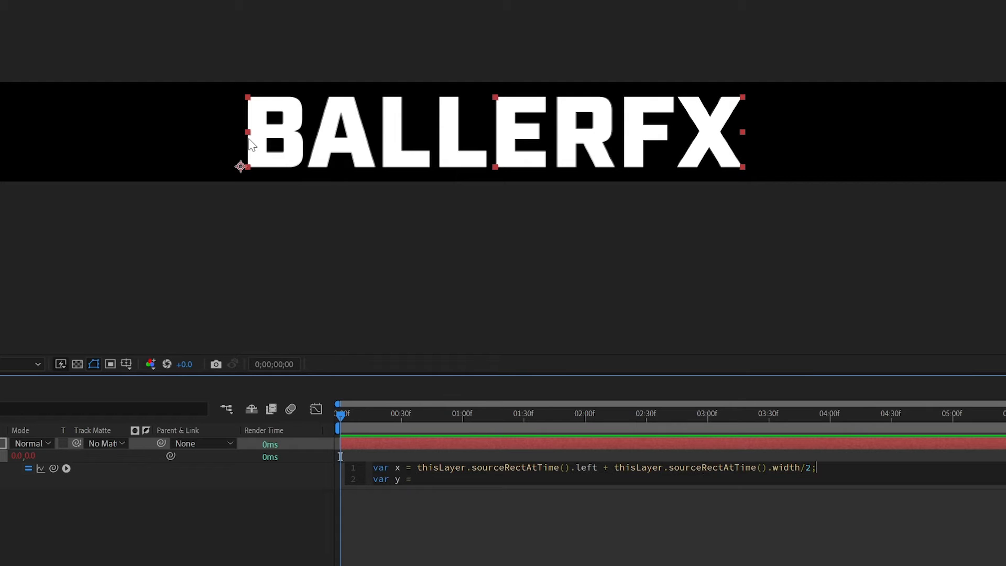
{"action": "mouse_move", "coordinate": [742, 147]}
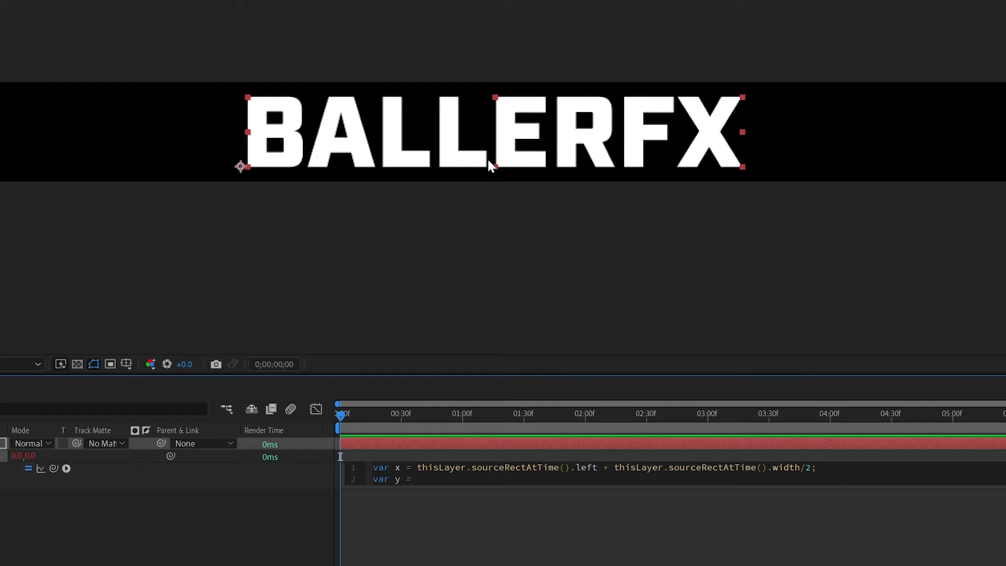
- Reuse the x line for y as sourceRectAtTime().top + sourceRectAtTime().height/2;
{"action": "left_click_drag", "start_coordinate": [416, 467], "coordinate": [753, 467]}
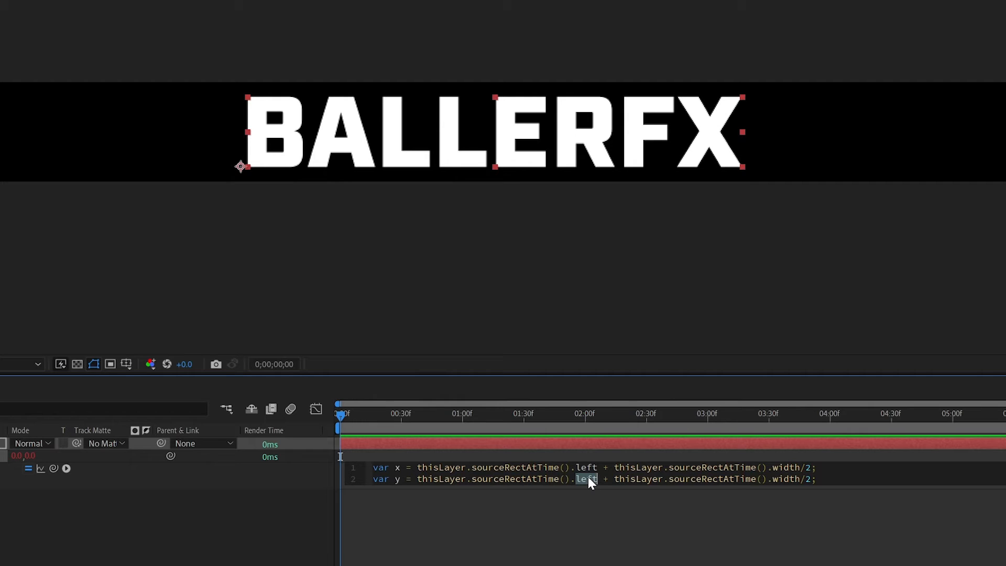
{"action": "type", "text": "top"}
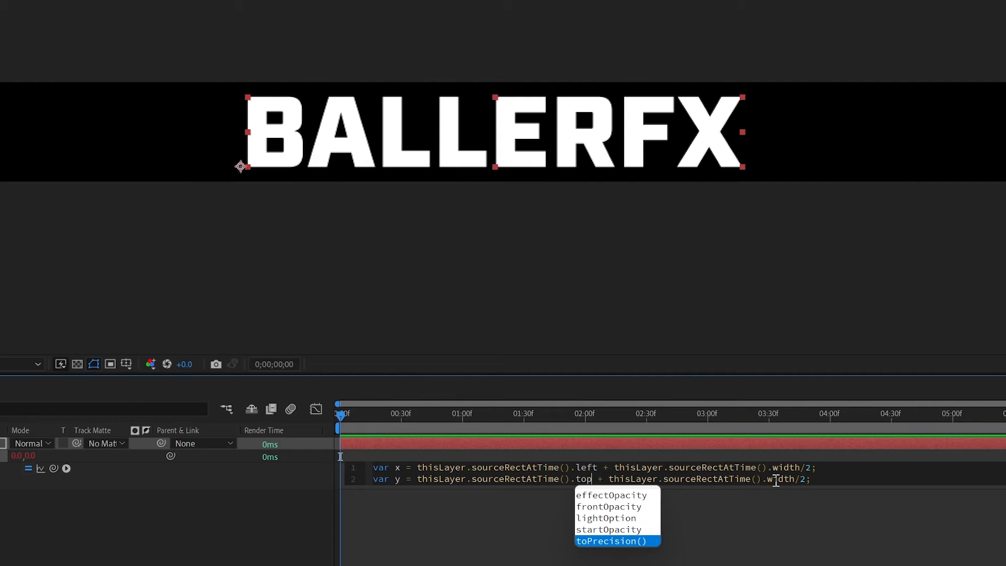
{"action": "type", "text": "height"}
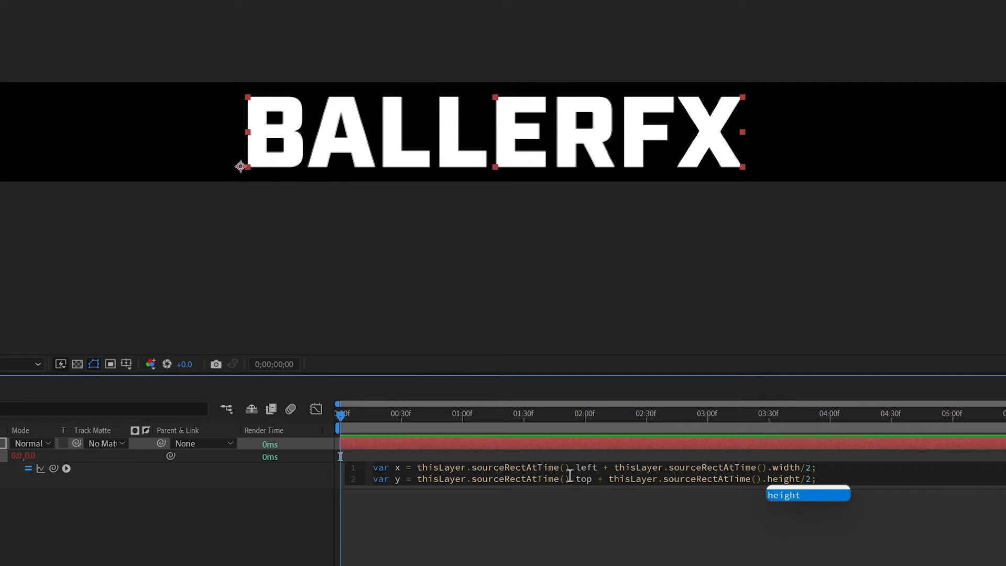
{"action": "mouse_move", "coordinate": [760, 509]}
{"action": "type", "text": "["}
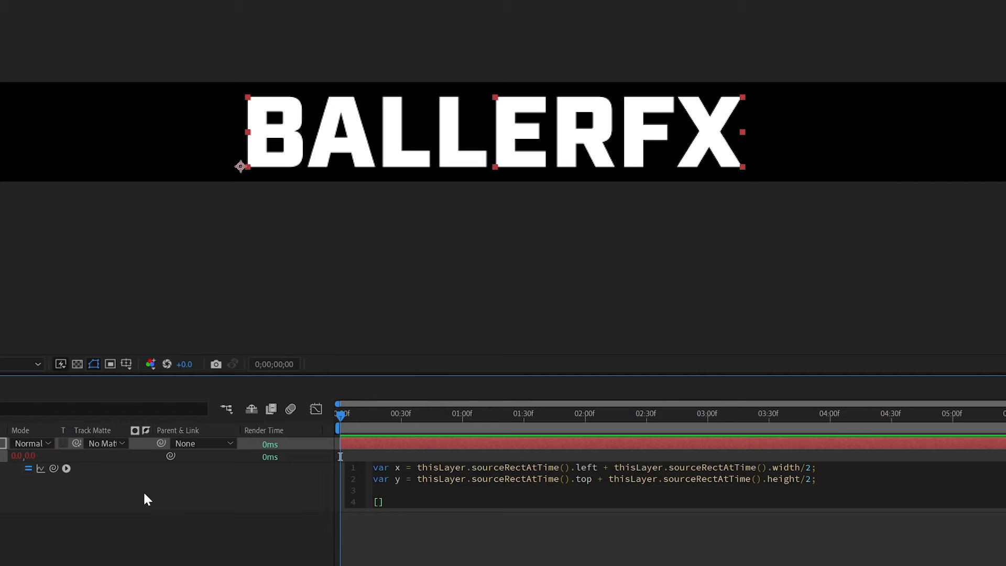
- Return [x,y] as the final line of the anchor point expression
{"action": "type", "text": "x"}
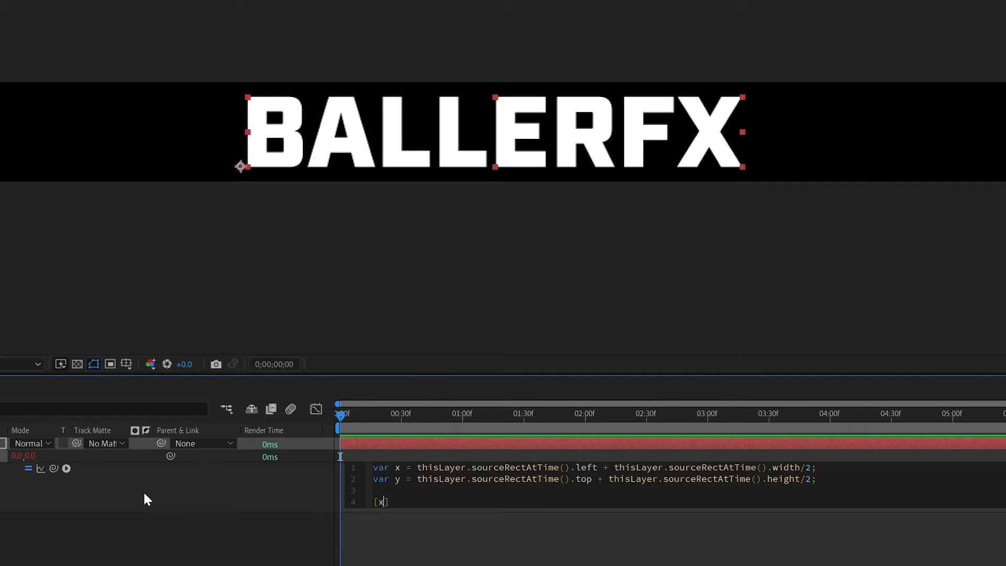
{"action": "type", "text": ",y"}
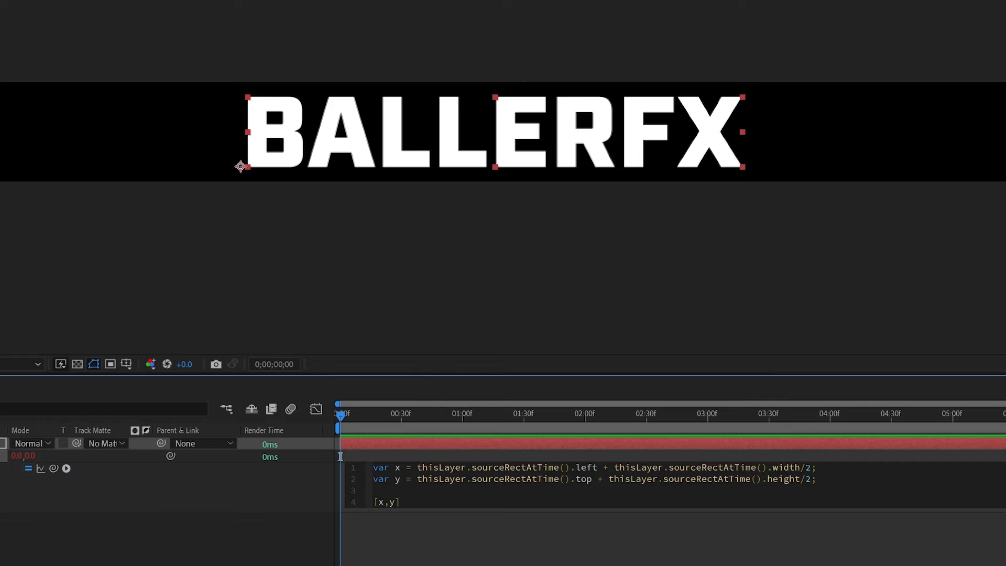
{"action": "mouse_move", "coordinate": [388, 553]}
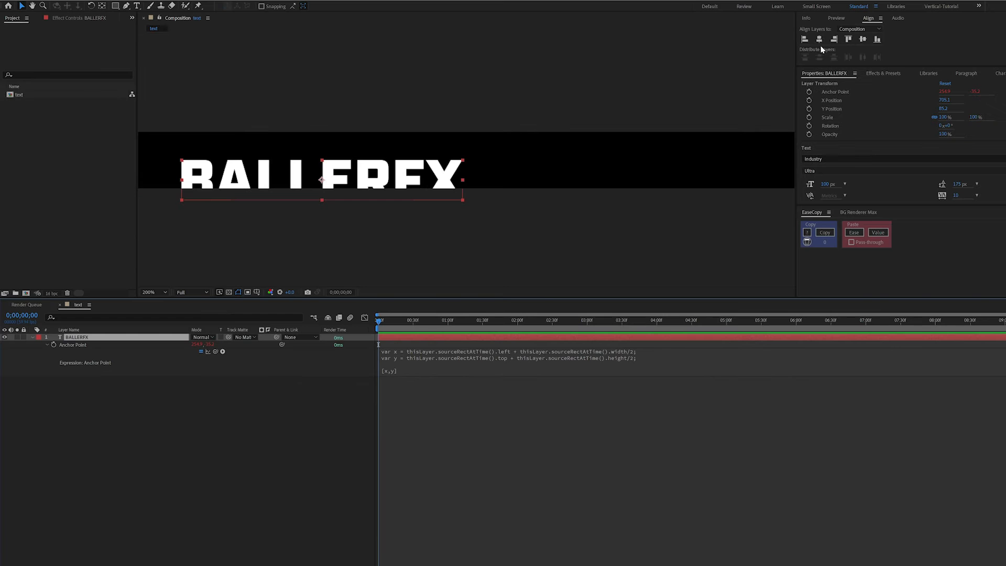
- Align the BALLERFX layer to the composition's horizontal centre via the Align panel
{"action": "left_click", "coordinate": [833, 39]}
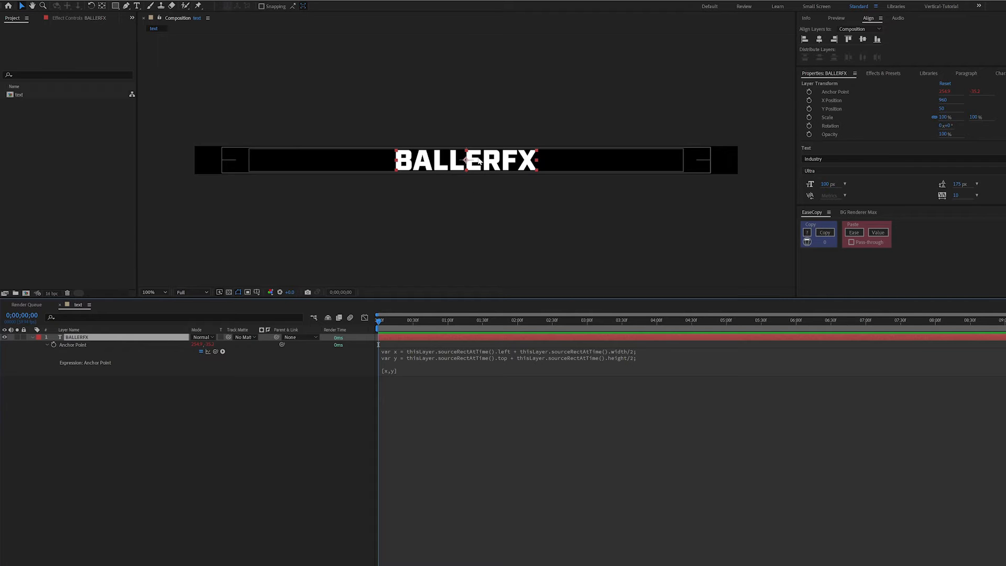
{"action": "mouse_move", "coordinate": [538, 162]}
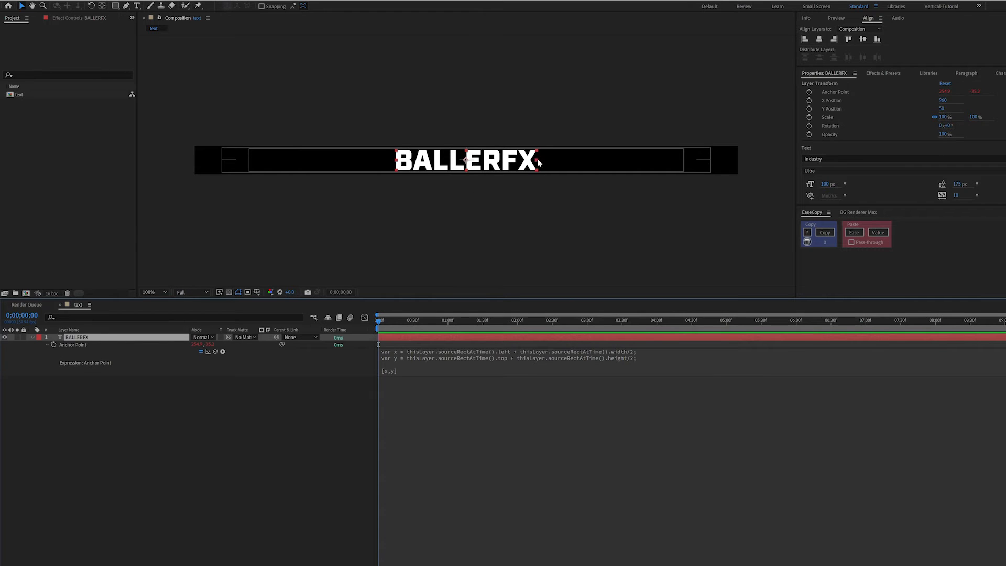
{"action": "mouse_move", "coordinate": [582, 169]}
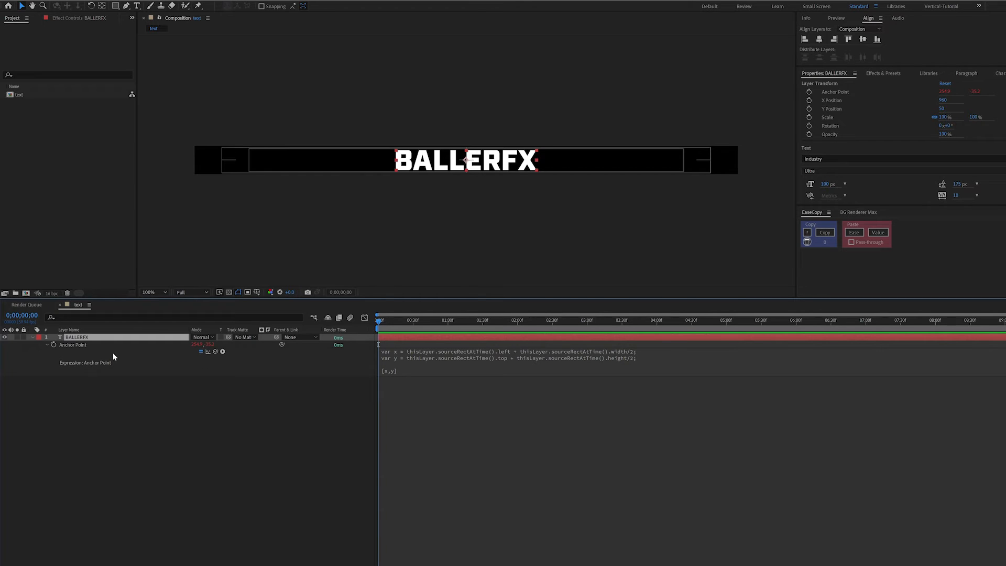
- Duplicate BALLERFX (Ctrl+D) and separate its Position into X and Y dimensions
{"action": "key", "text": "ctrl+d"}
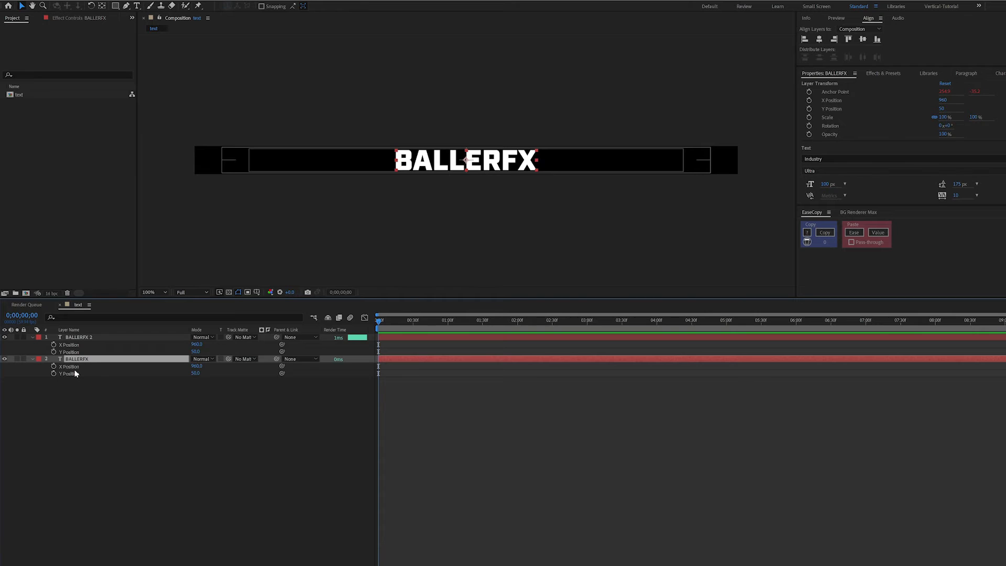
{"action": "right_click", "coordinate": [70, 367]}
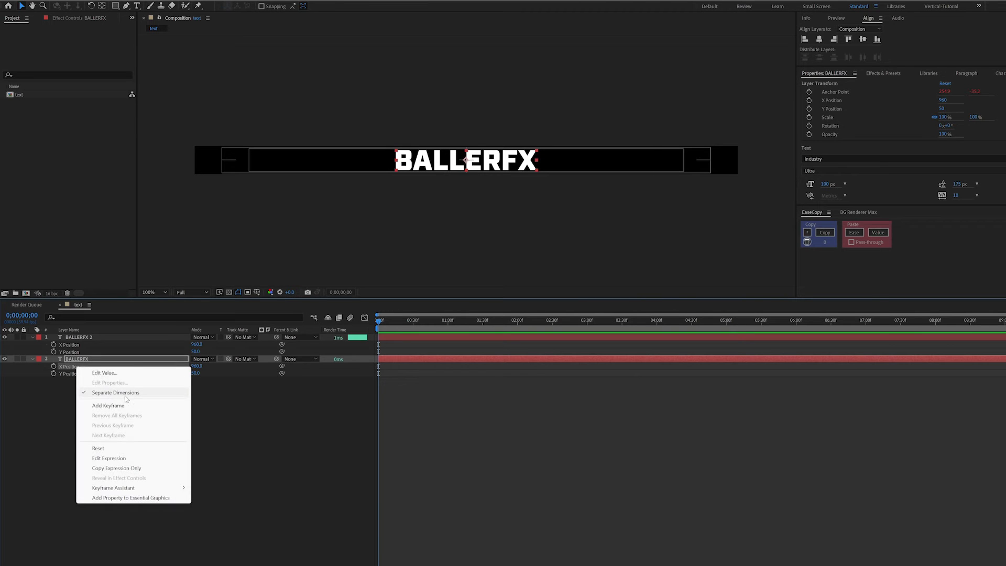
{"action": "mouse_move", "coordinate": [86, 398]}
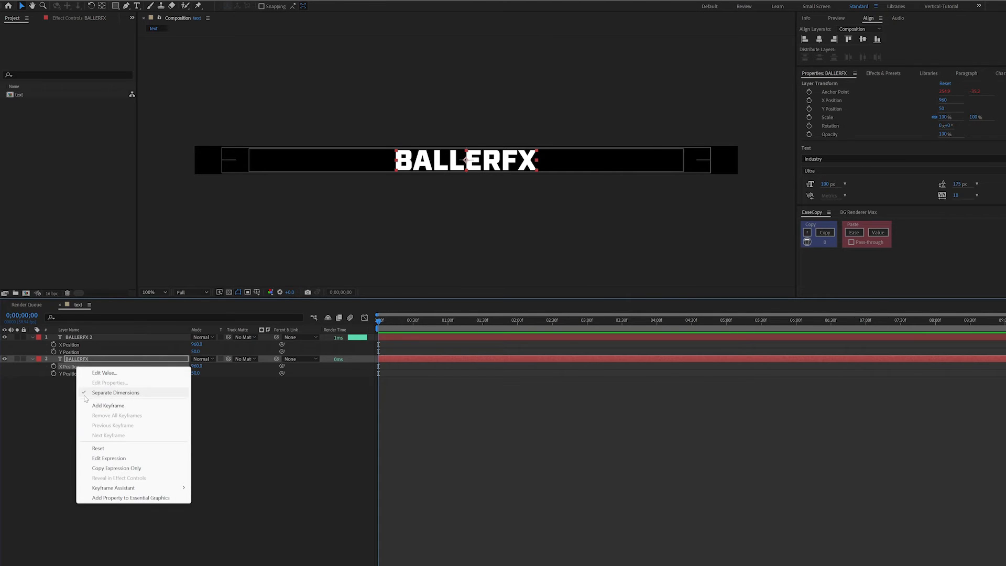
{"action": "mouse_move", "coordinate": [111, 396]}
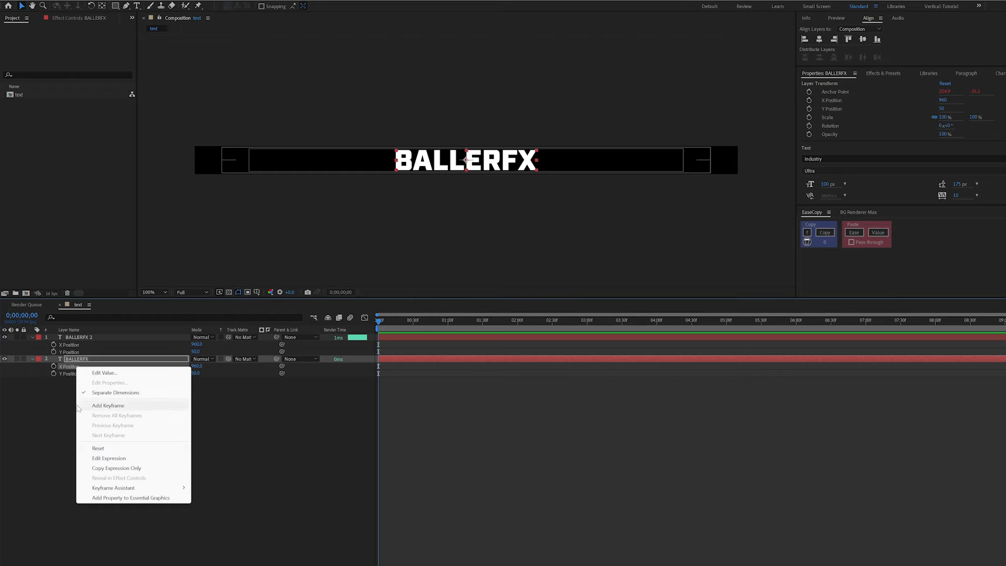
{"action": "mouse_move", "coordinate": [51, 422]}
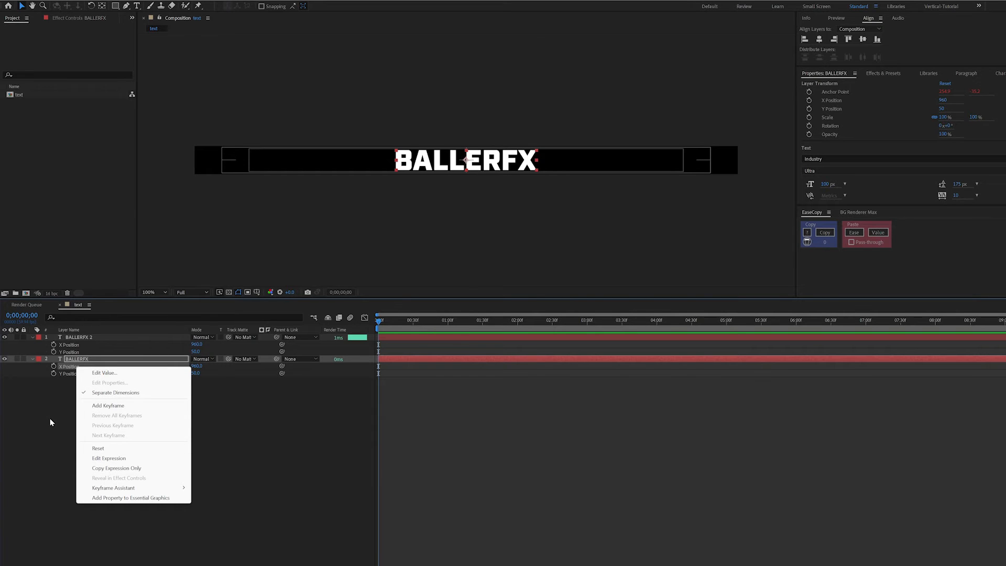
{"action": "left_click", "coordinate": [51, 421]}
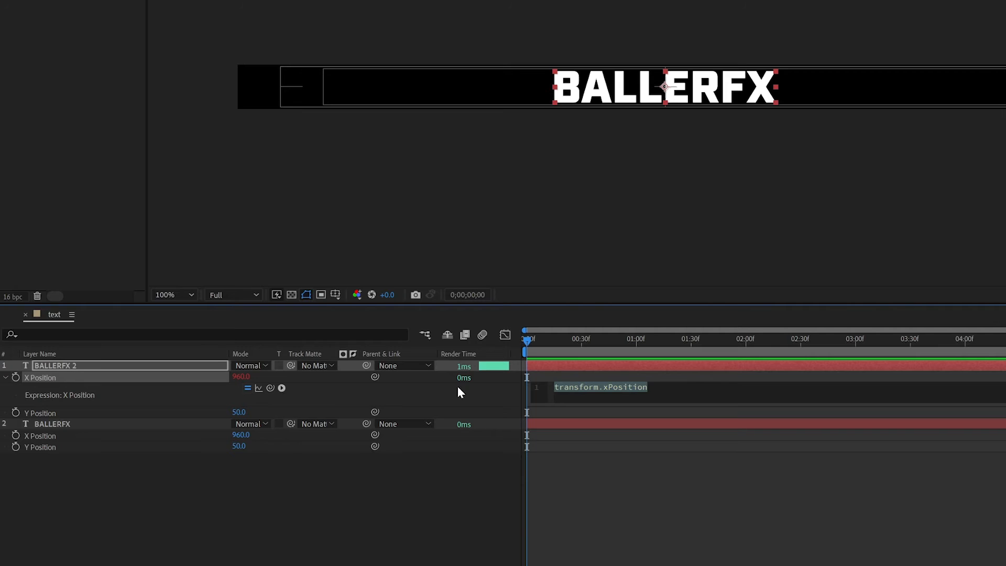
- Declare var xStart holding the master BALLERFX layer's X Position
{"action": "type", "text": "var x"}
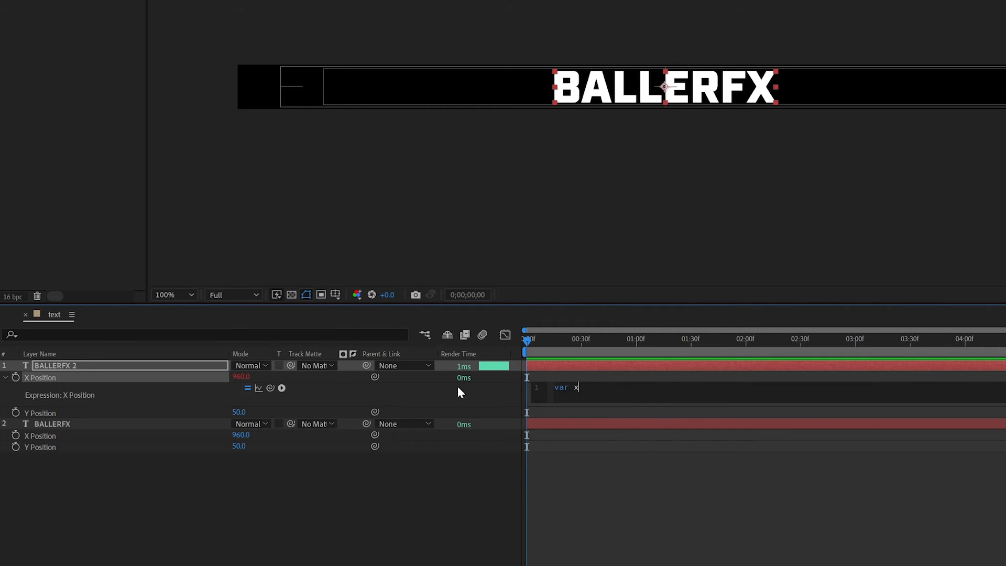
{"action": "type", "text": "Start = thisComp.layer(\"BALLERFX\").transform.xPosition"}
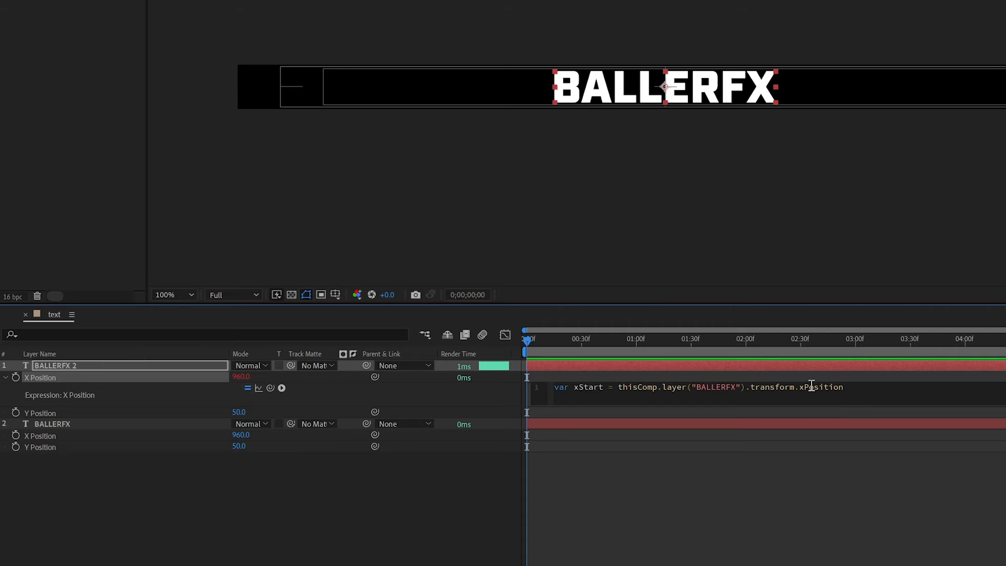
{"action": "type", "text": ";"}
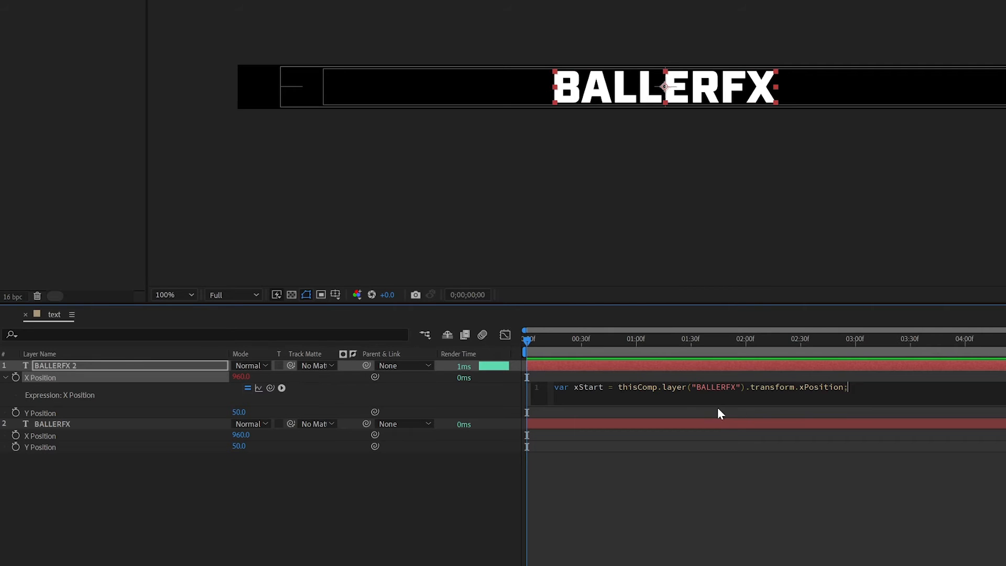
{"action": "mouse_move", "coordinate": [645, 88]}
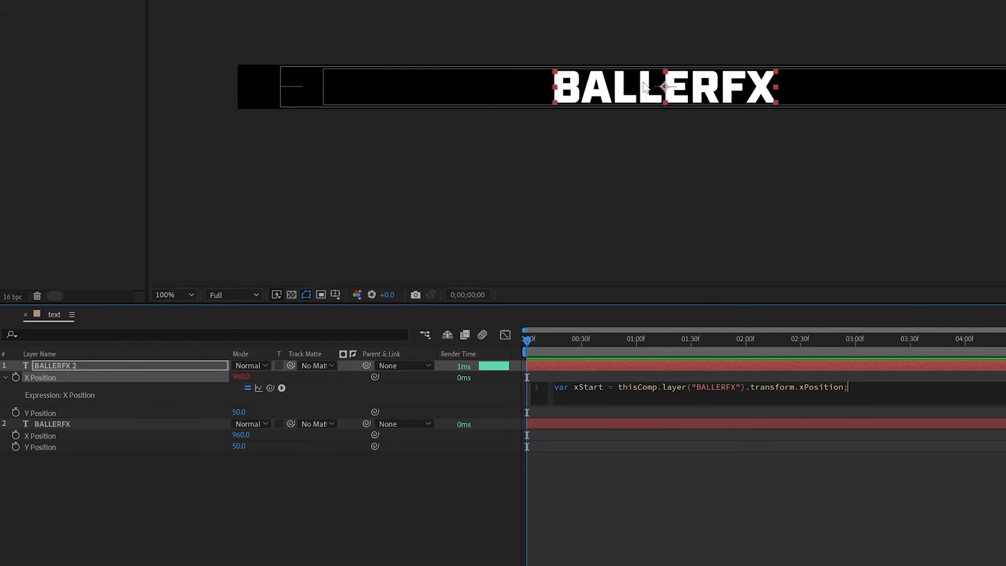
{"action": "mouse_move", "coordinate": [221, 315]}
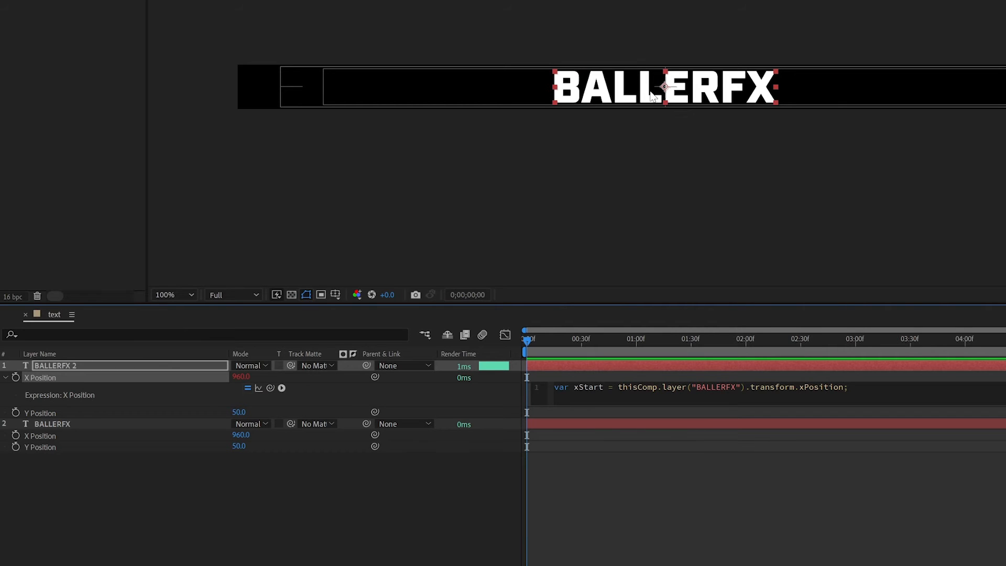
{"action": "mouse_move", "coordinate": [667, 92]}
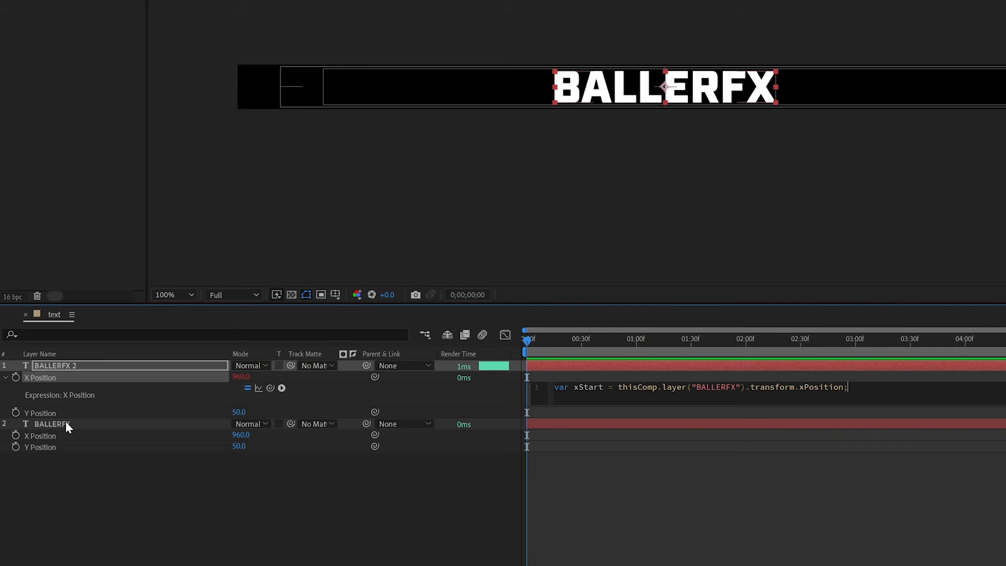
{"action": "mouse_move", "coordinate": [710, 413]}
{"action": "type", "text": "var xD"}
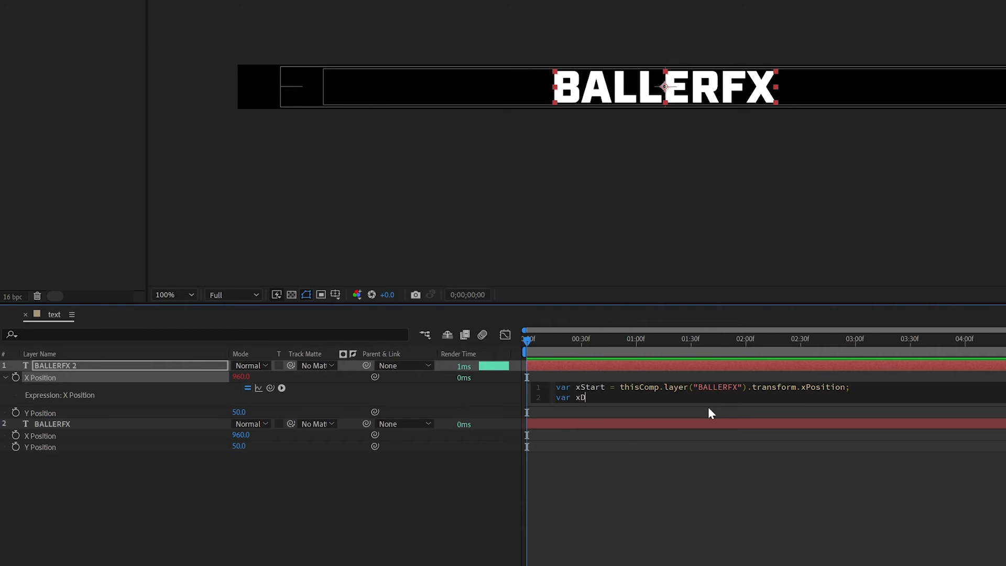
- Add var xDist = thisLayer.sourceRectAtTime().width; to store the layer's own text width
{"action": "type", "text": "ist"}
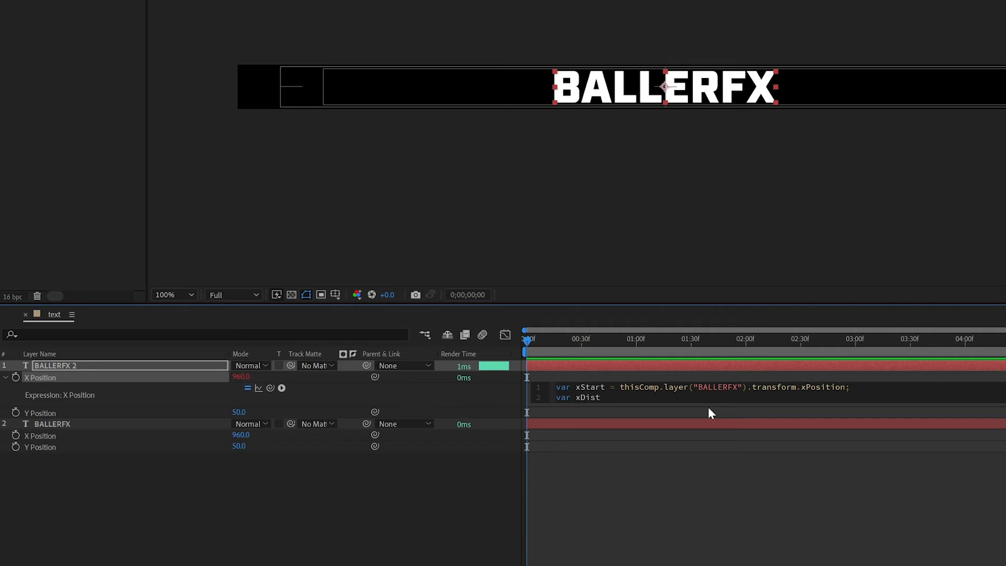
{"action": "type", "text": "="}
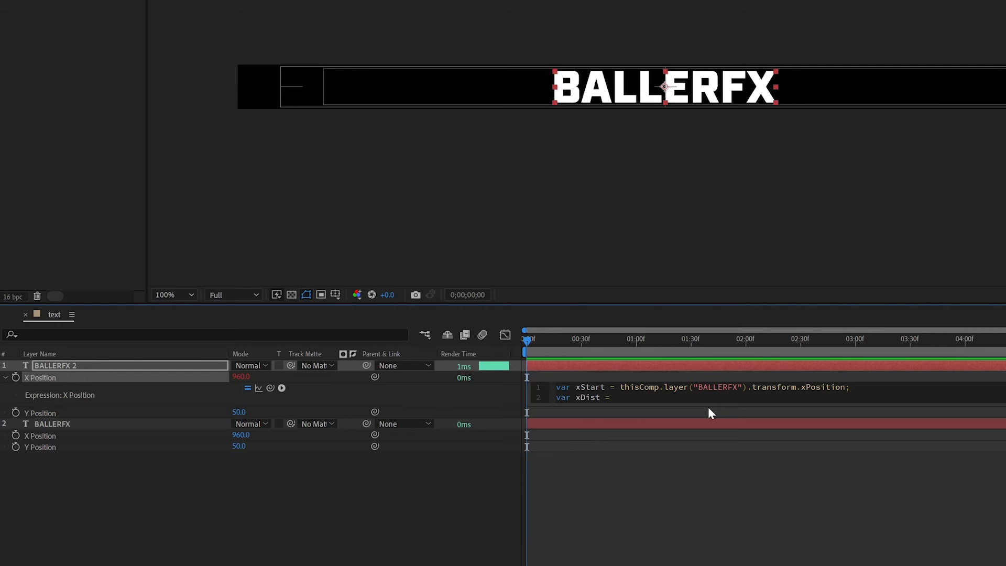
{"action": "type", "text": "thisLayer.sour"}
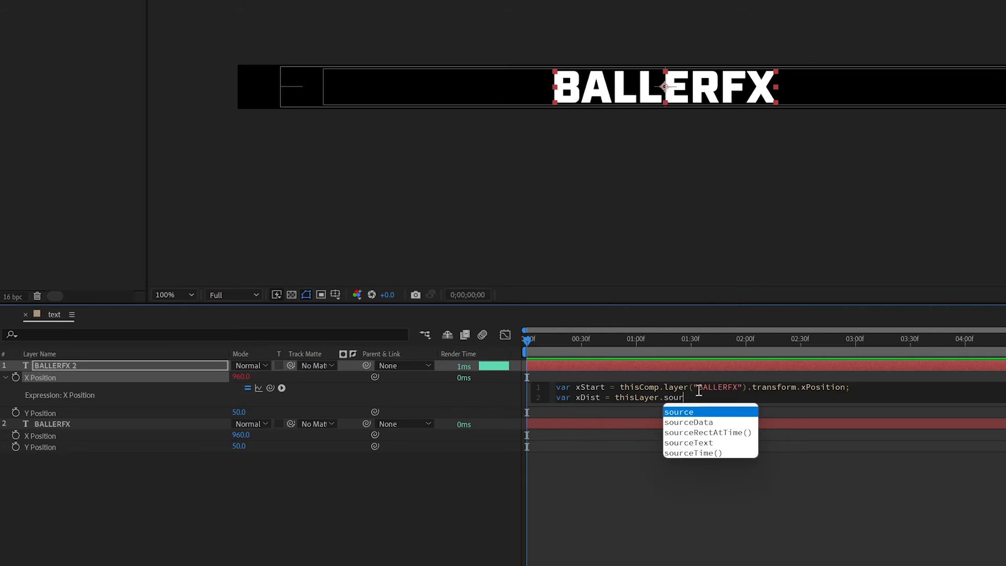
{"action": "left_click", "coordinate": [708, 432]}
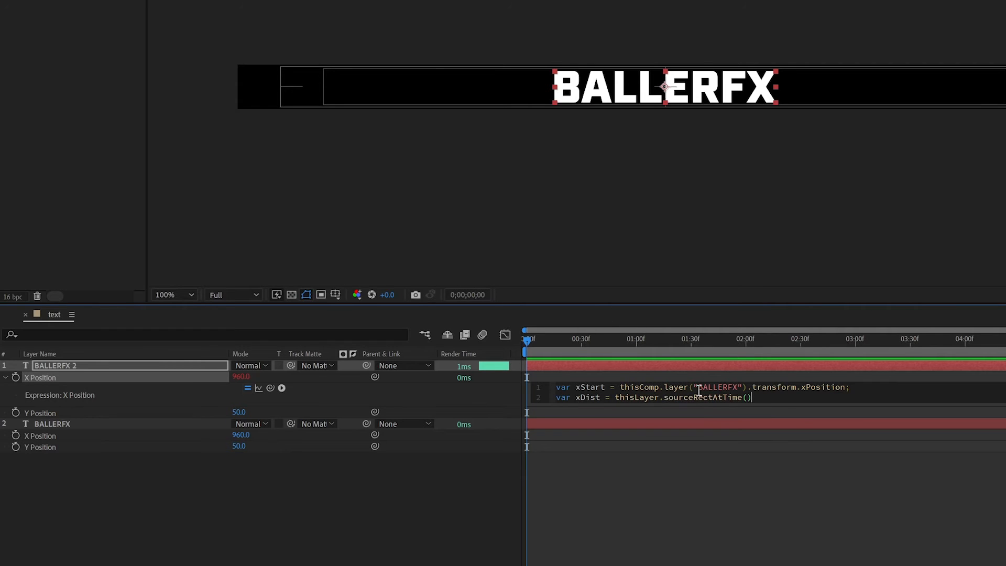
{"action": "type", "text": ".width;"}
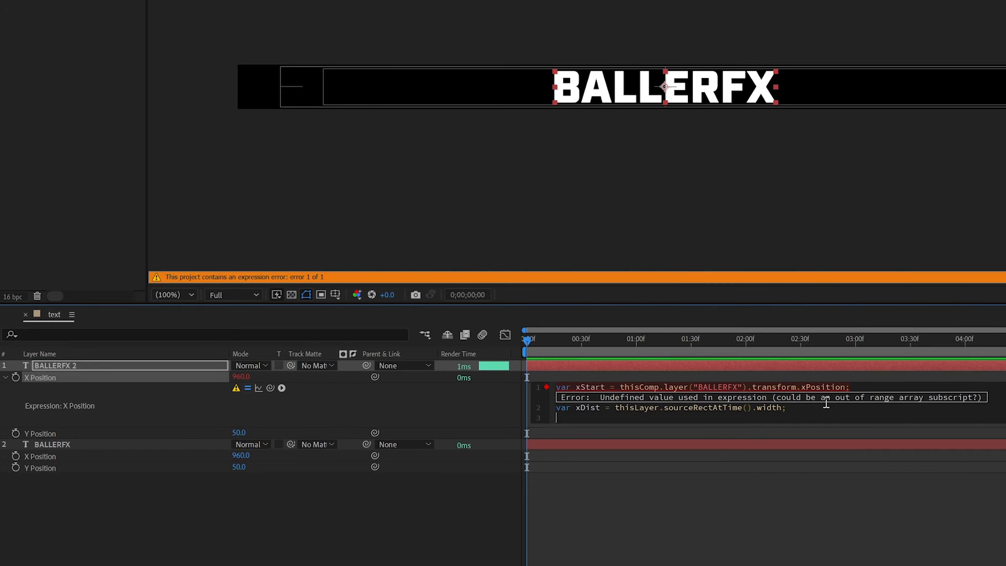
- End the expression with xStart + xDist so BALLERFX 2 sits right after the master
{"action": "type", "text": "xS"}
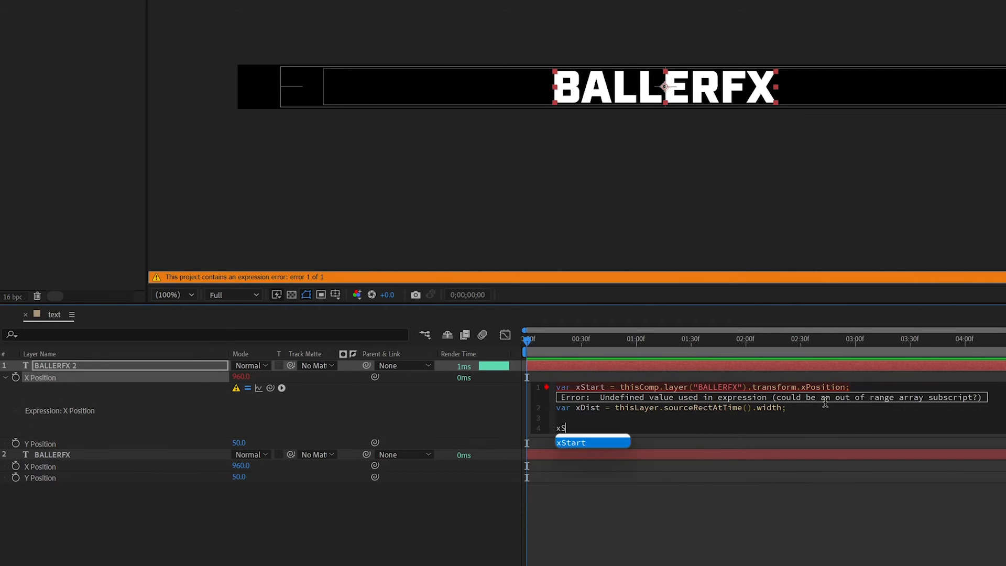
{"action": "type", "text": "Start +"}
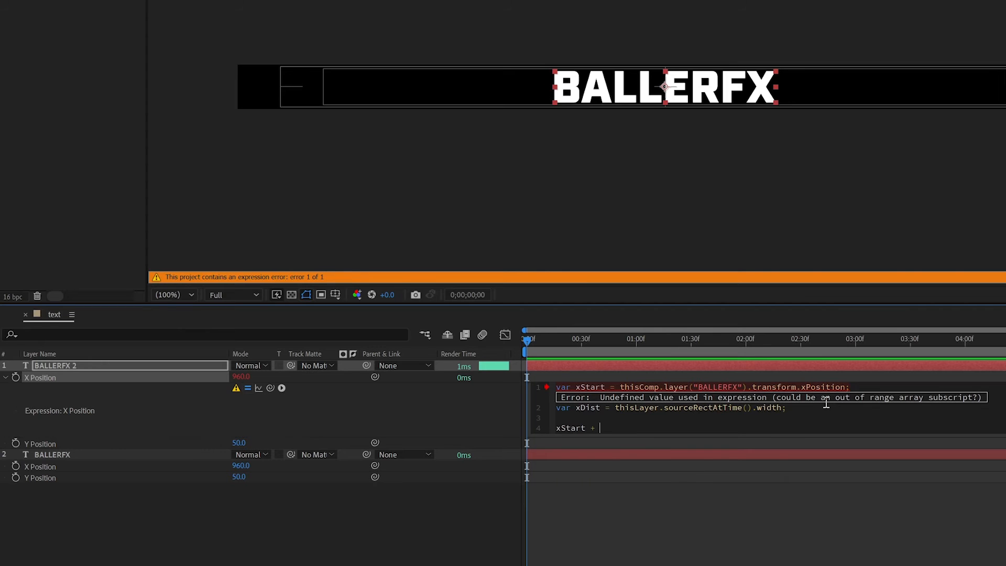
{"action": "type", "text": "xDist"}
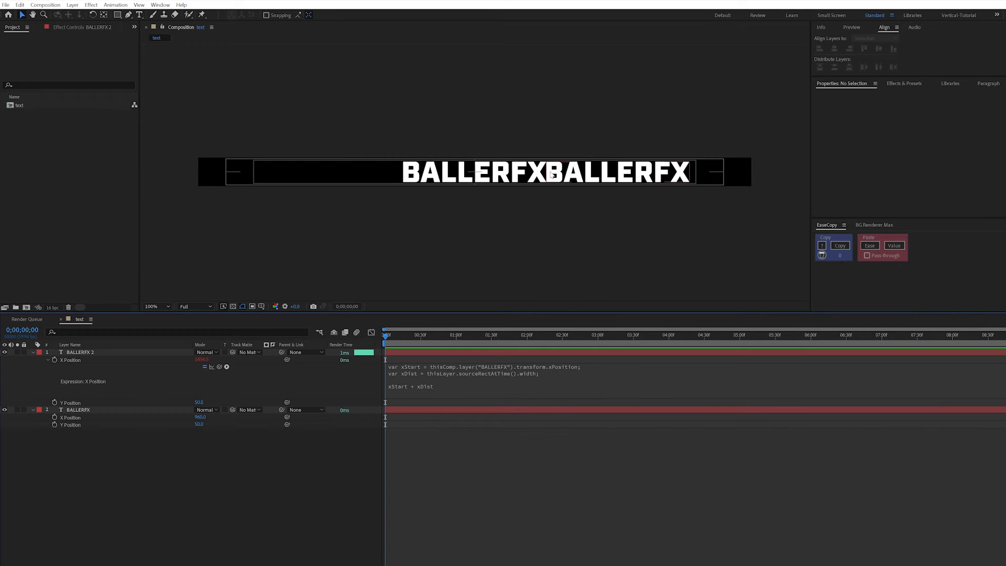
{"action": "mouse_move", "coordinate": [579, 189]}
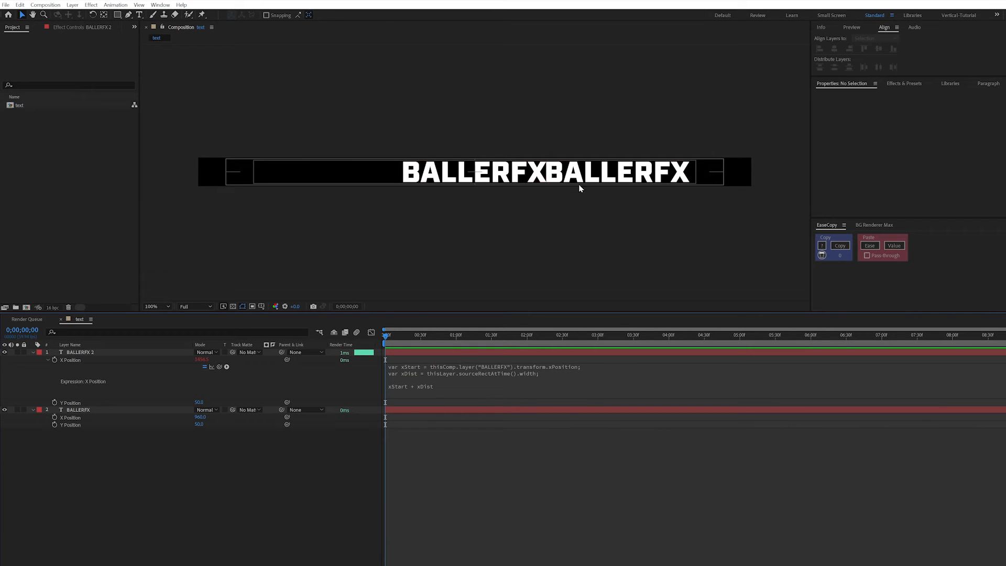
{"action": "mouse_move", "coordinate": [198, 488]}
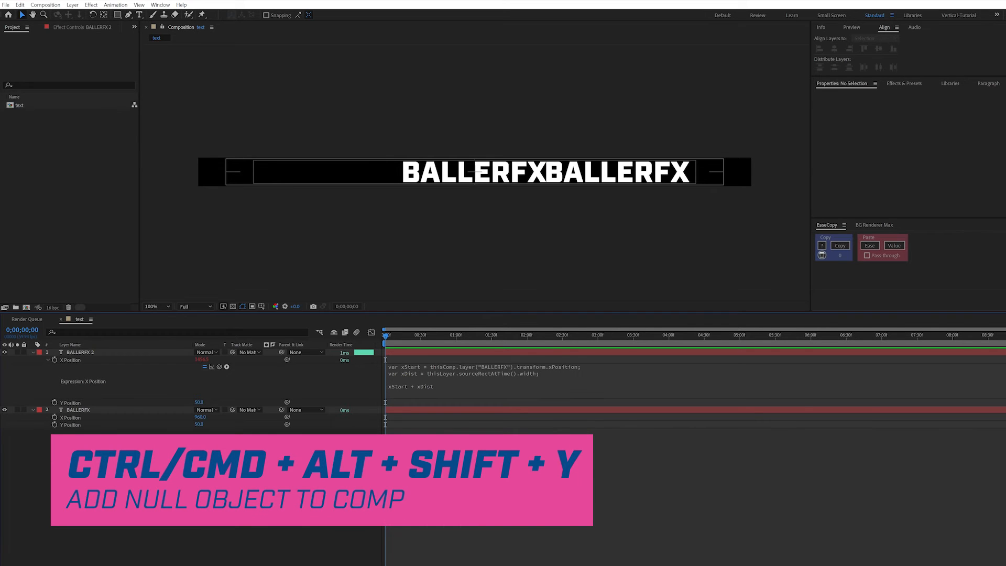
- Create Null 1 with a Slider Control effect renamed Spacing
{"action": "key", "text": "ctrl+alt+shift+y"}
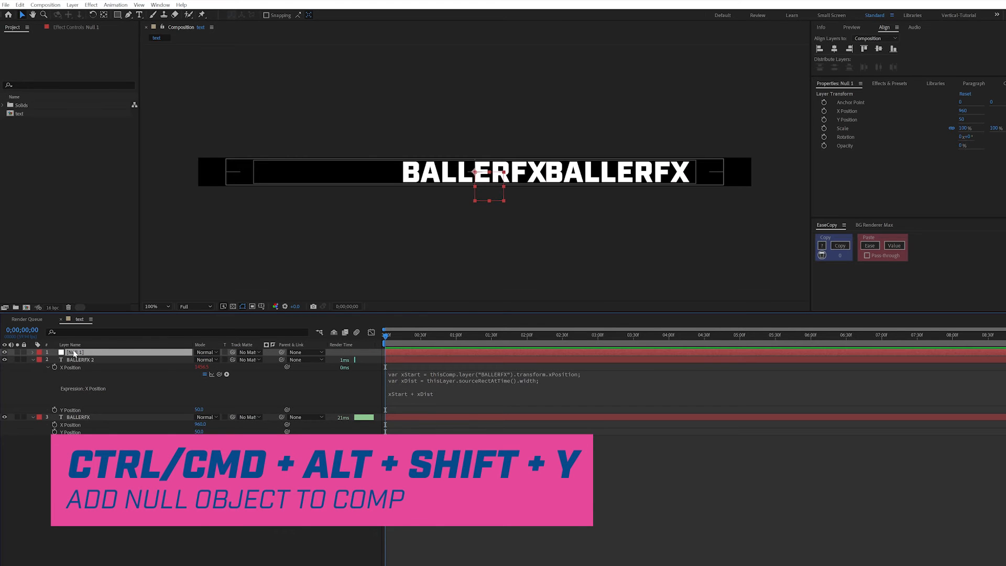
{"action": "left_click", "coordinate": [72, 4]}
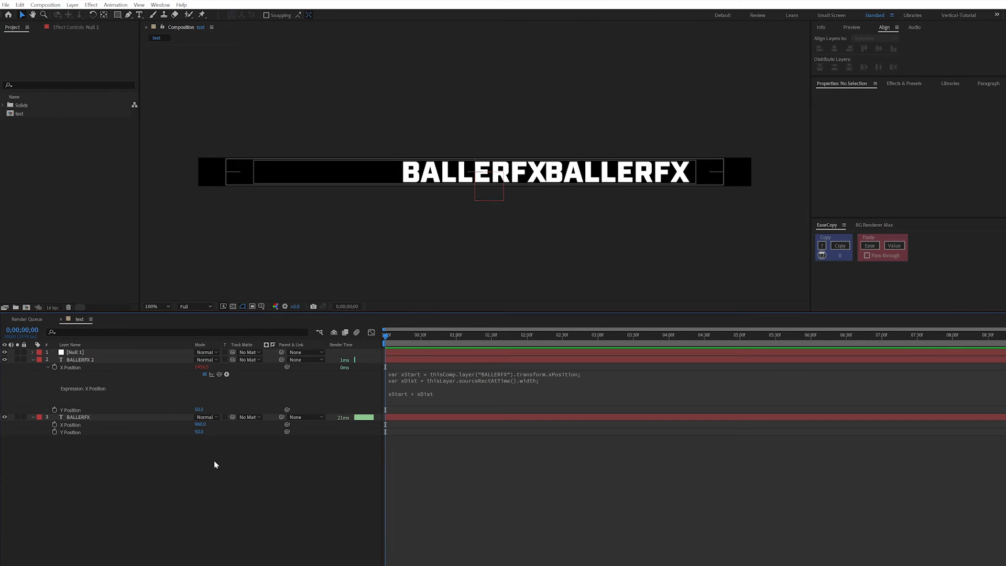
{"action": "left_click", "coordinate": [76, 352]}
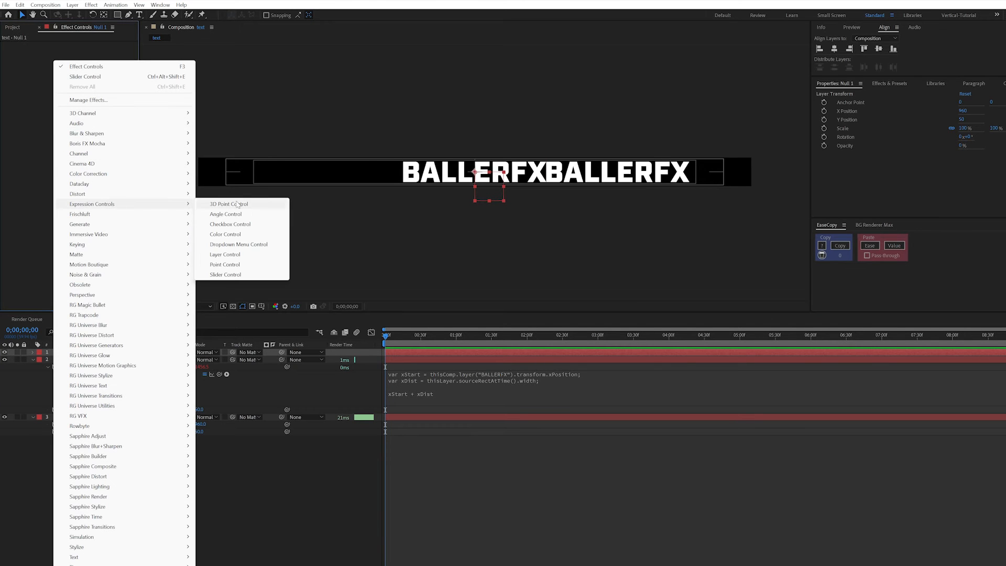
{"action": "left_click", "coordinate": [225, 274]}
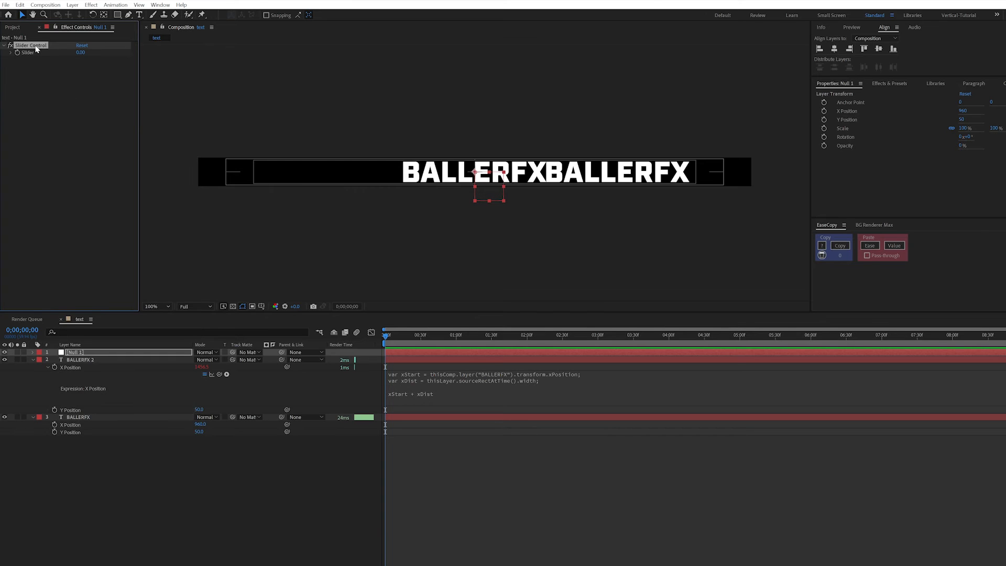
{"action": "double_click", "coordinate": [30, 45]}
{"action": "type", "text": "Spacing"}
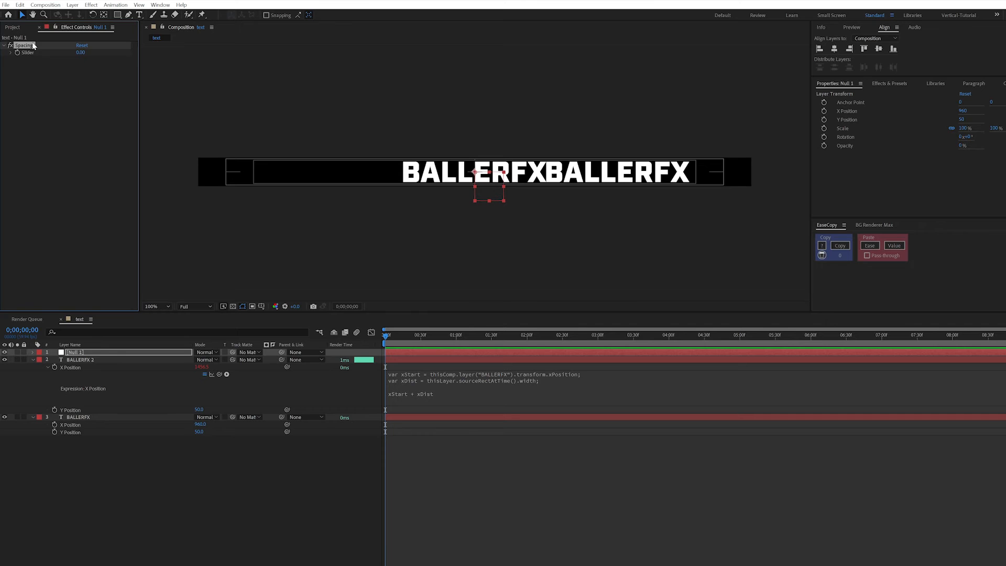
{"action": "mouse_move", "coordinate": [374, 328]}
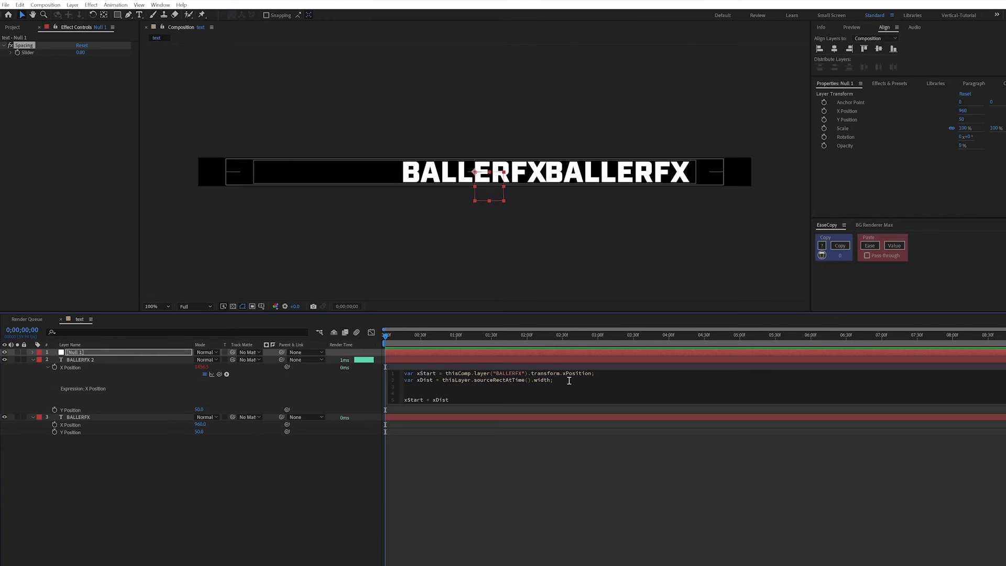
- Add var spacer reading Null 1's Spacing slider and add it to the position expression
{"action": "type", "text": "var s"}
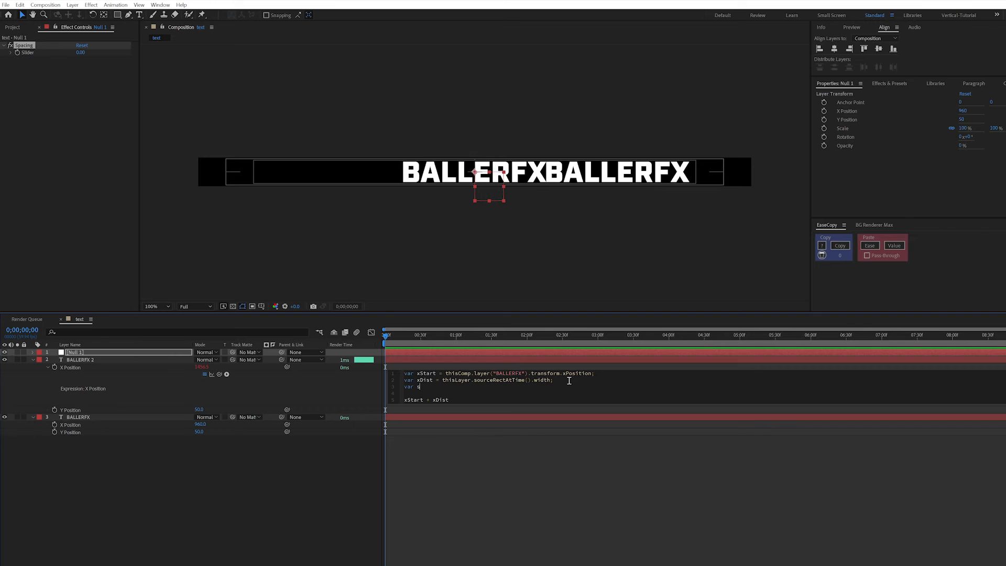
{"action": "type", "text": "pacer = thisComp.layer(\"Null 1\").effect(\"Spacing\")(\"Slider\");"}
{"action": "left_click", "coordinate": [435, 399]}
{"action": "type", "text": " + spacer"}
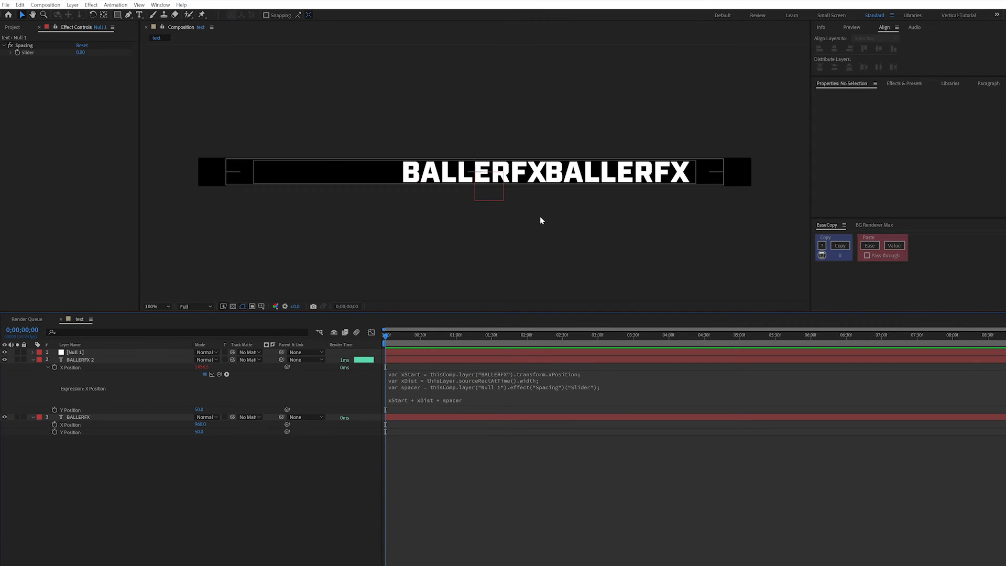
{"action": "mouse_move", "coordinate": [525, 186]}
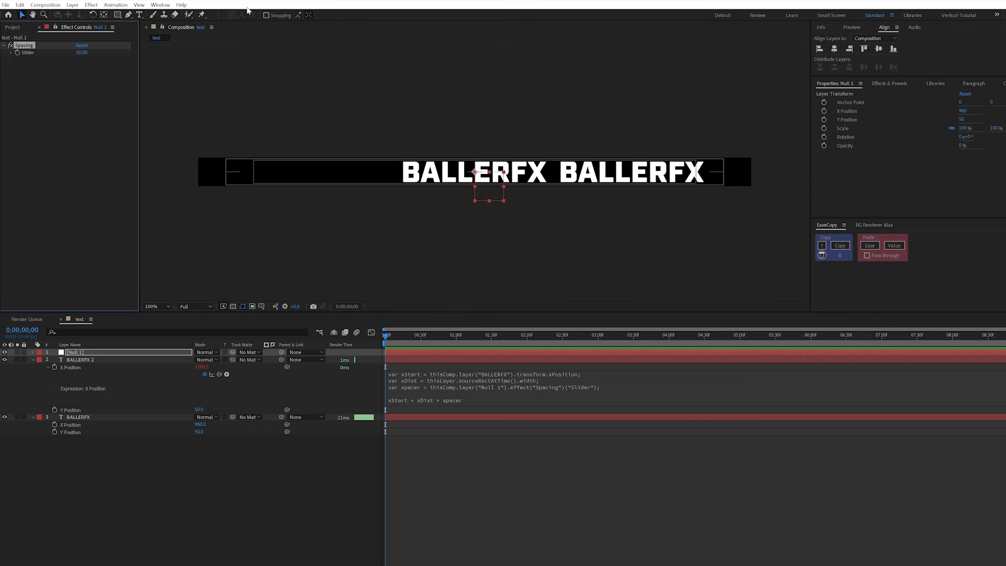
{"action": "mouse_move", "coordinate": [557, 172]}
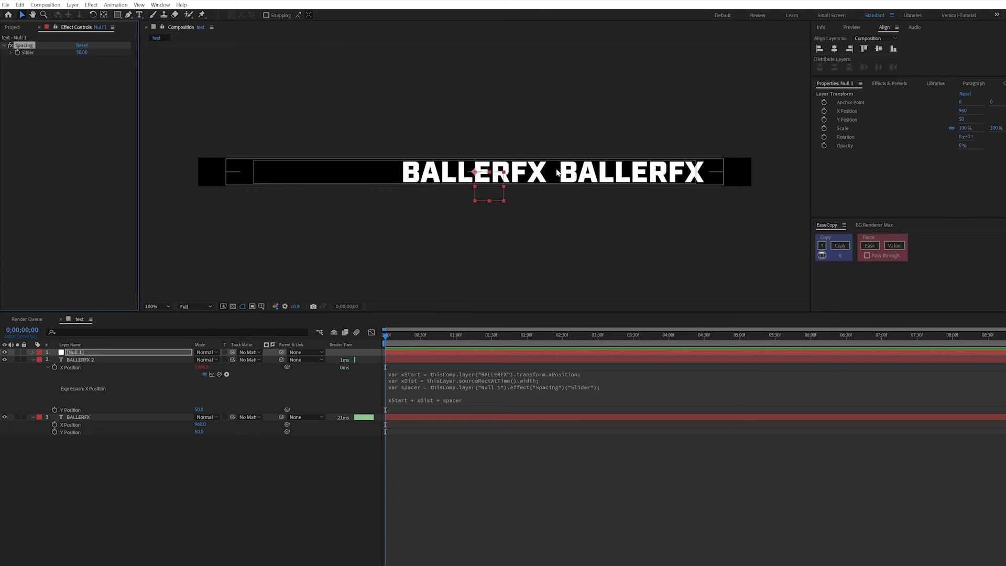
{"action": "mouse_move", "coordinate": [25, 54]}
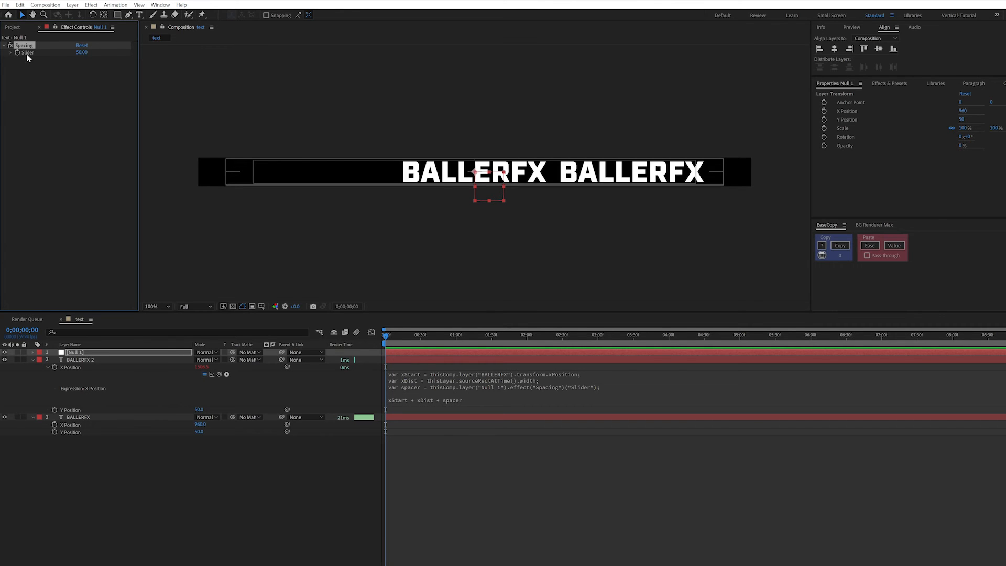
{"action": "mouse_move", "coordinate": [99, 53]}
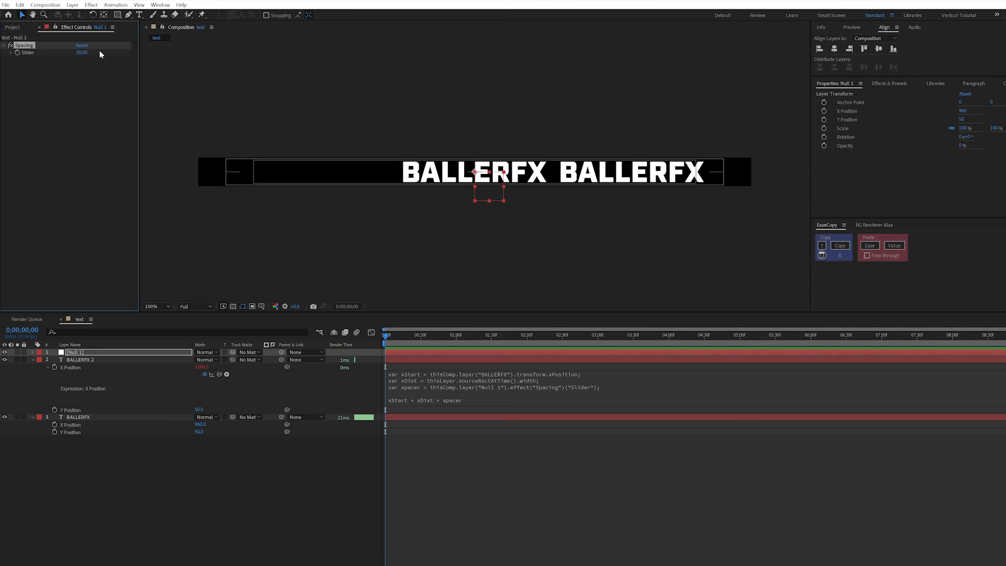
{"action": "mouse_move", "coordinate": [71, 78]}
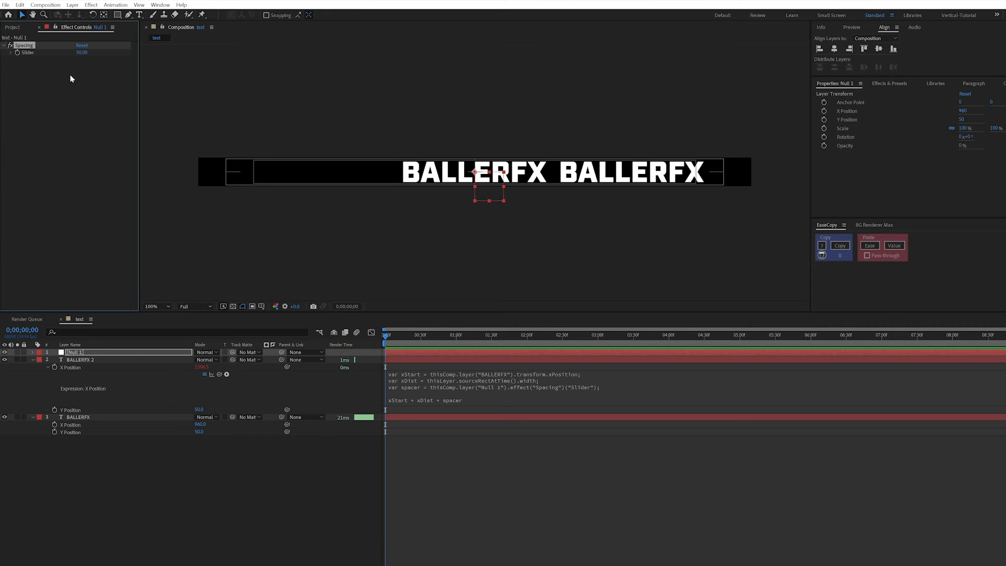
{"action": "mouse_move", "coordinate": [60, 102]}
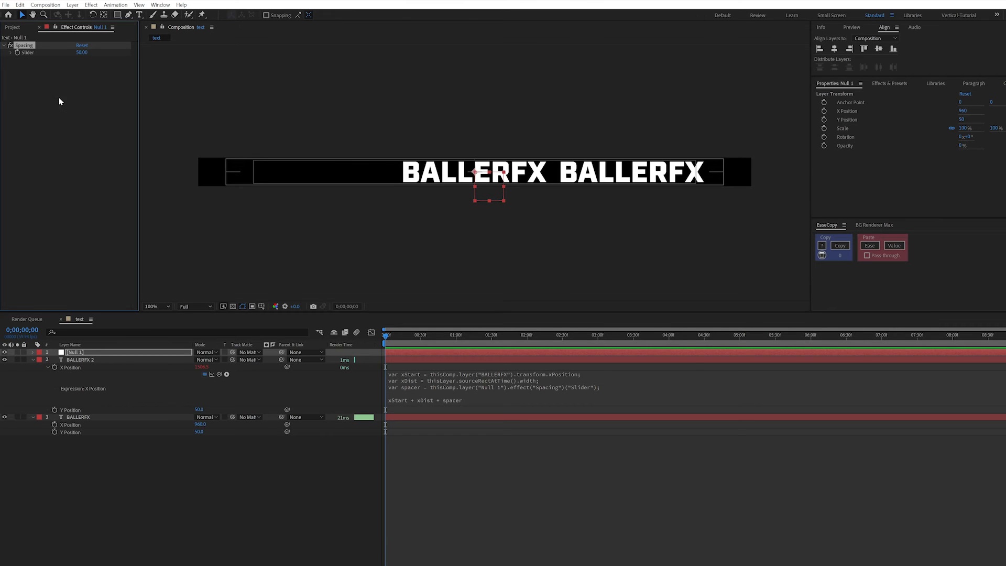
{"action": "mouse_move", "coordinate": [79, 89]}
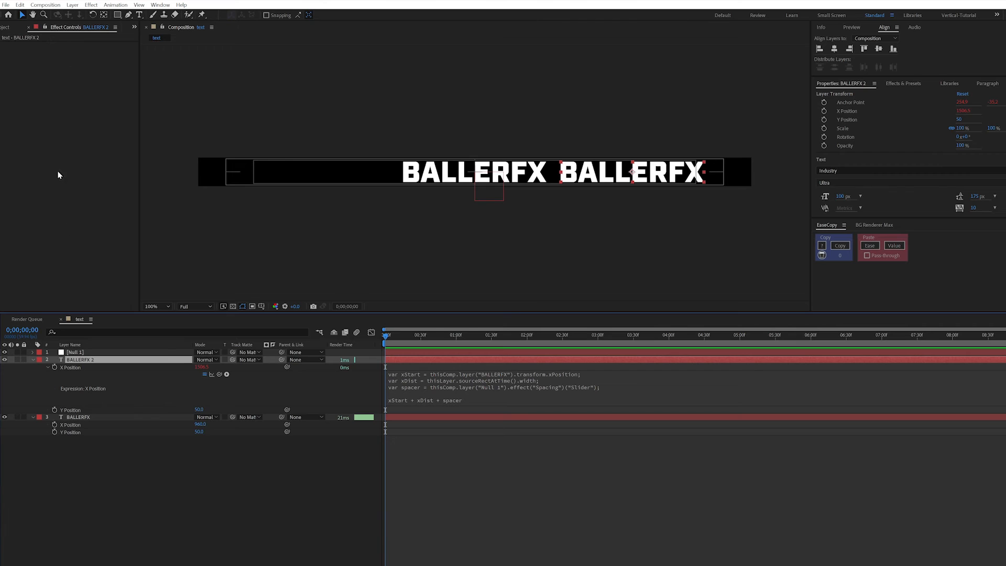
{"action": "mouse_move", "coordinate": [553, 167]}
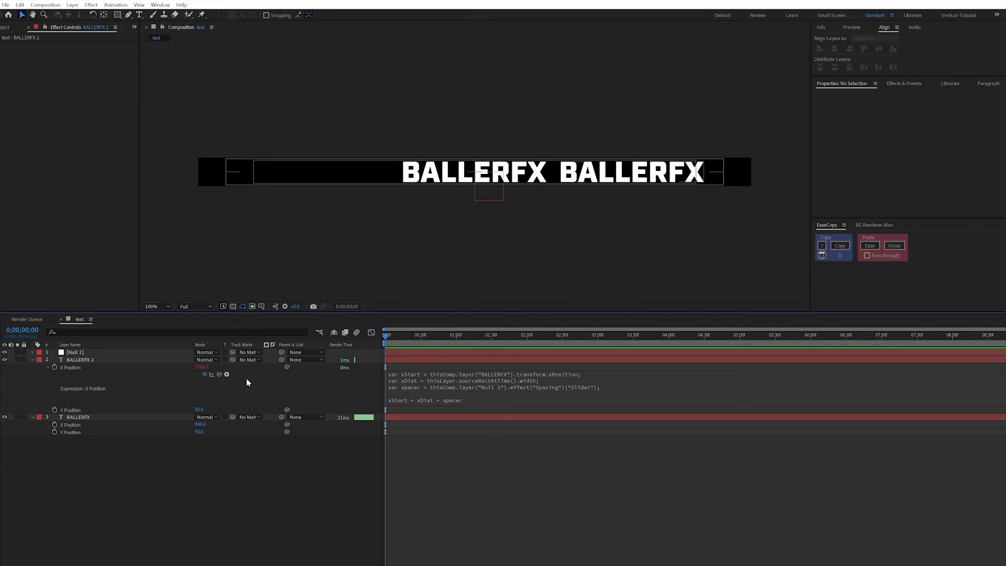
{"action": "mouse_move", "coordinate": [118, 373]}
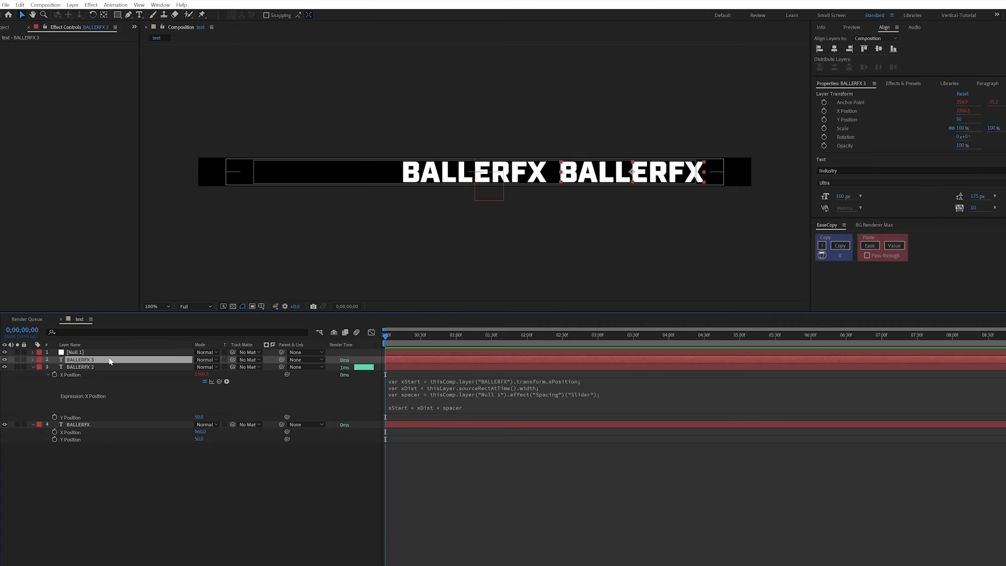
- Replace the "BALLERFX" layer reference in BALLERFX 2's expression with layer(index-1)
{"action": "left_click", "coordinate": [75, 352]}
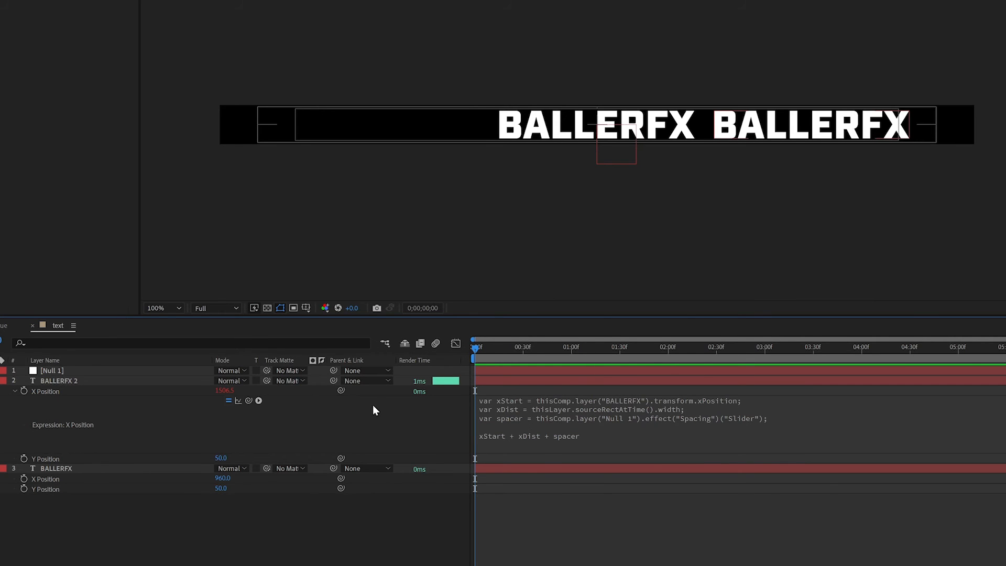
{"action": "mouse_move", "coordinate": [555, 407]}
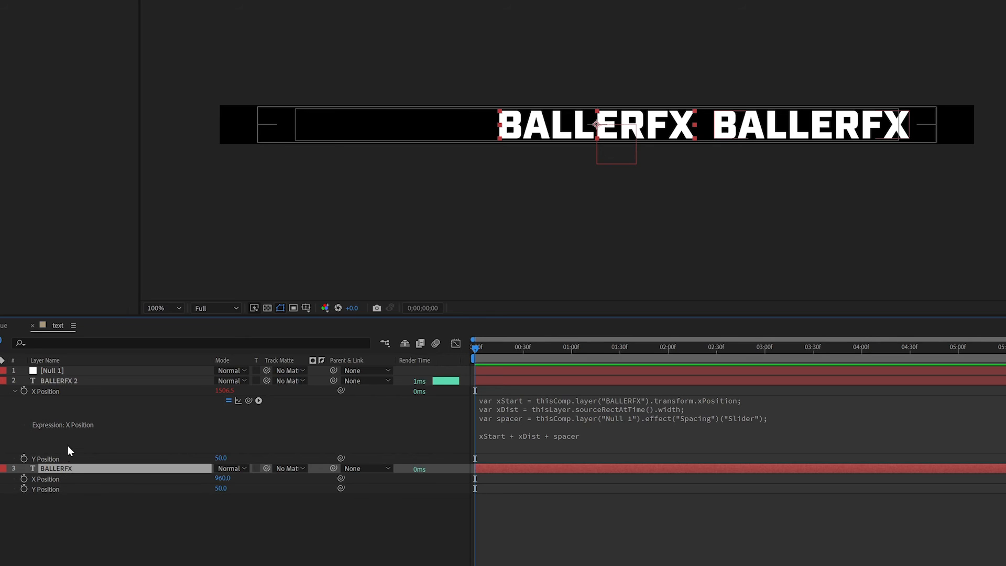
{"action": "left_click", "coordinate": [57, 380]}
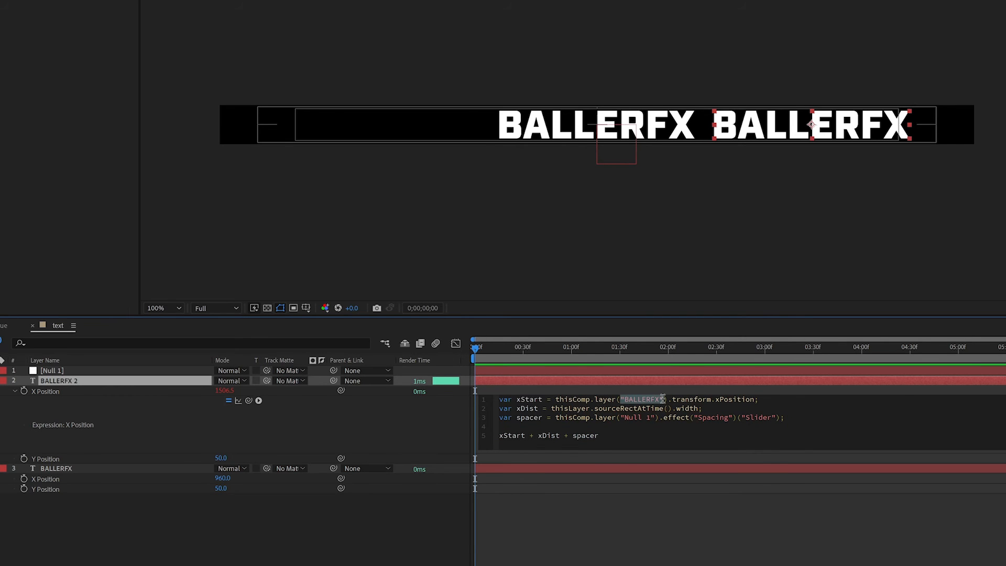
{"action": "type", "text": "index-1"}
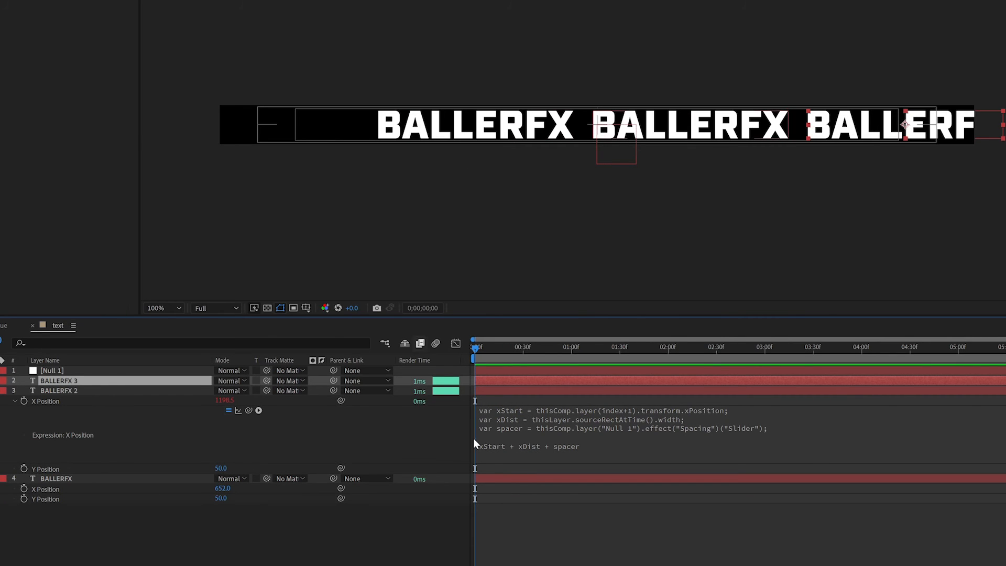
{"action": "mouse_move", "coordinate": [626, 396]}
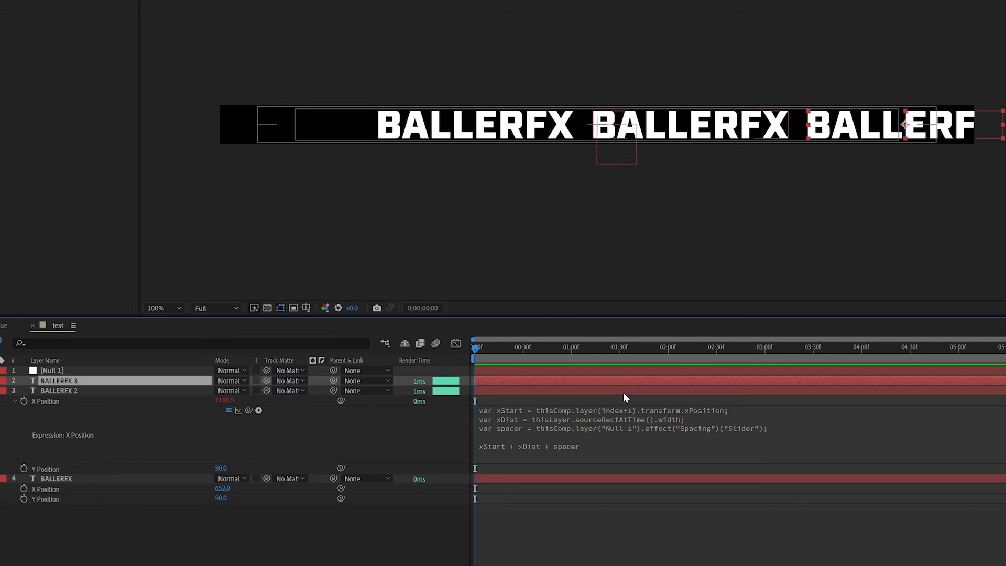
{"action": "mouse_move", "coordinate": [632, 393]}
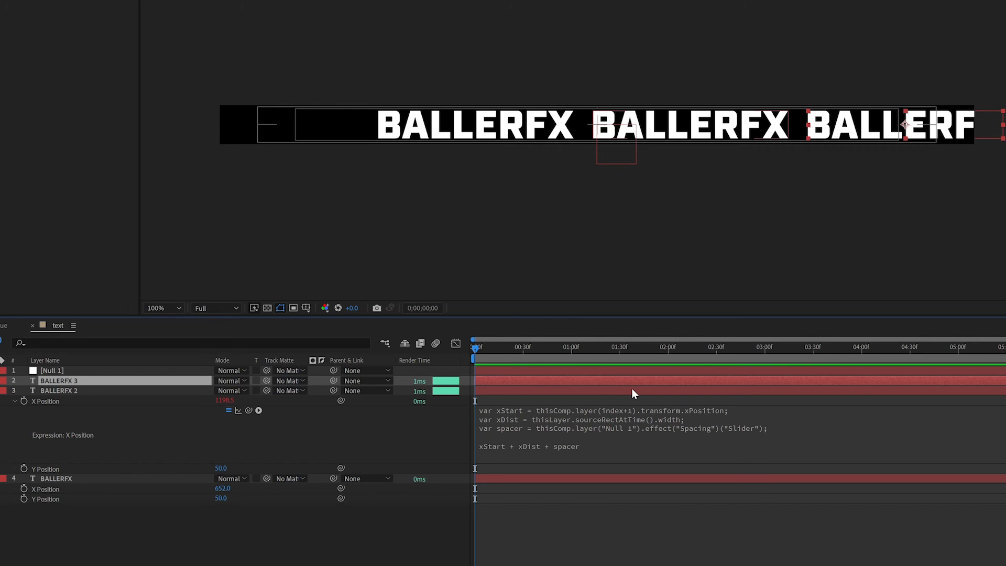
- Duplicate BALLERFX 2 so a third word lines itself up after the second
{"action": "left_click", "coordinate": [58, 389]}
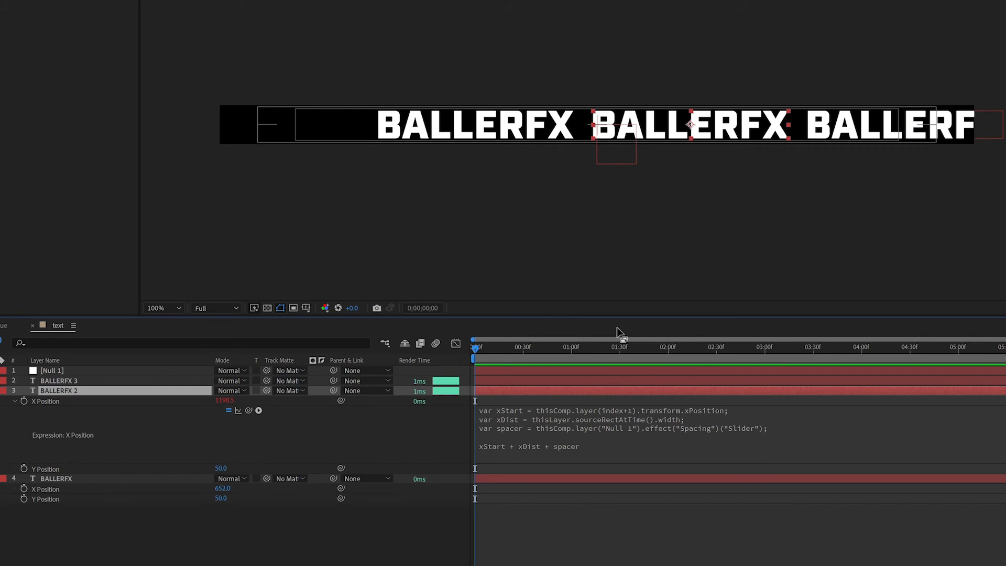
{"action": "mouse_move", "coordinate": [591, 385]}
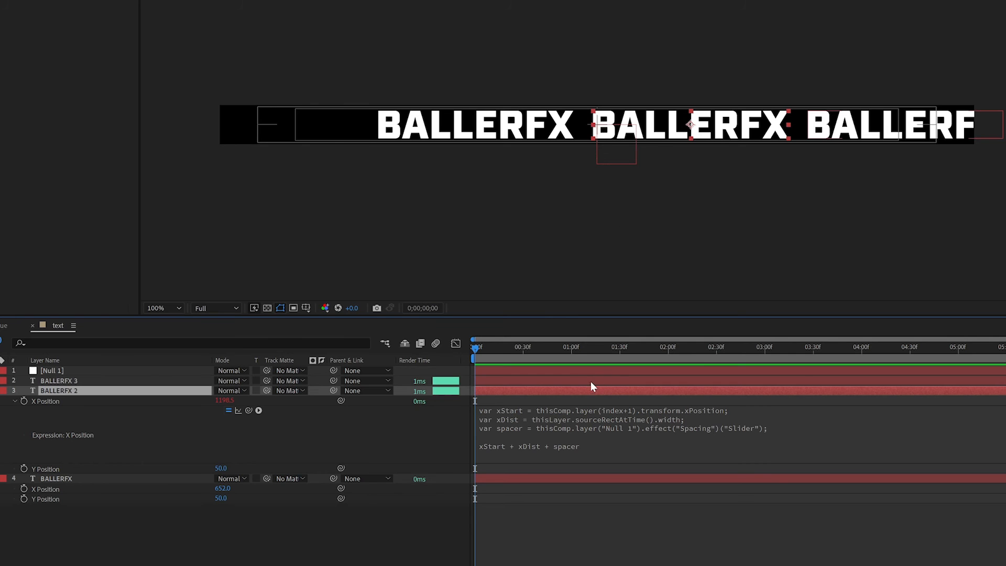
{"action": "mouse_move", "coordinate": [406, 374]}
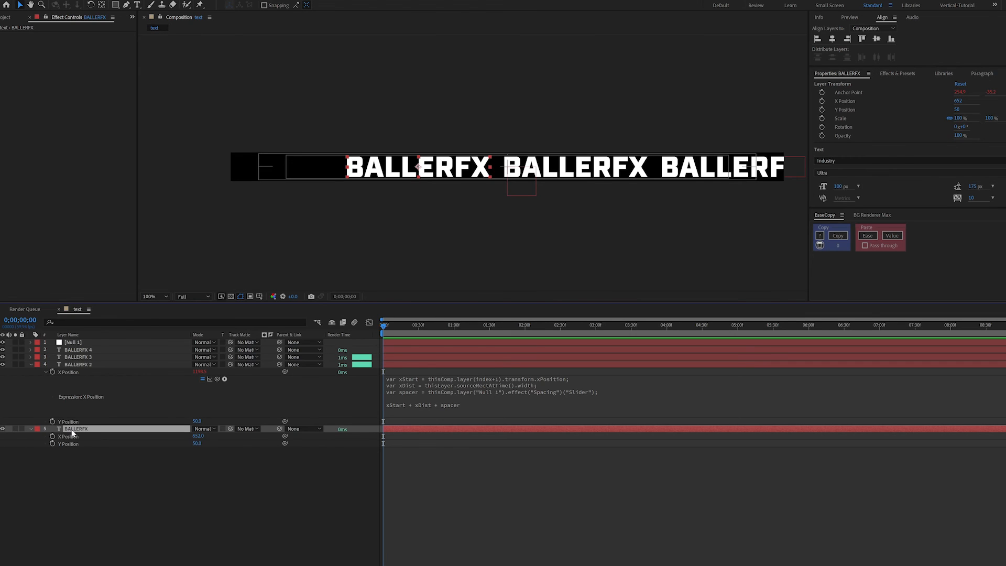
{"action": "mouse_move", "coordinate": [493, 333]}
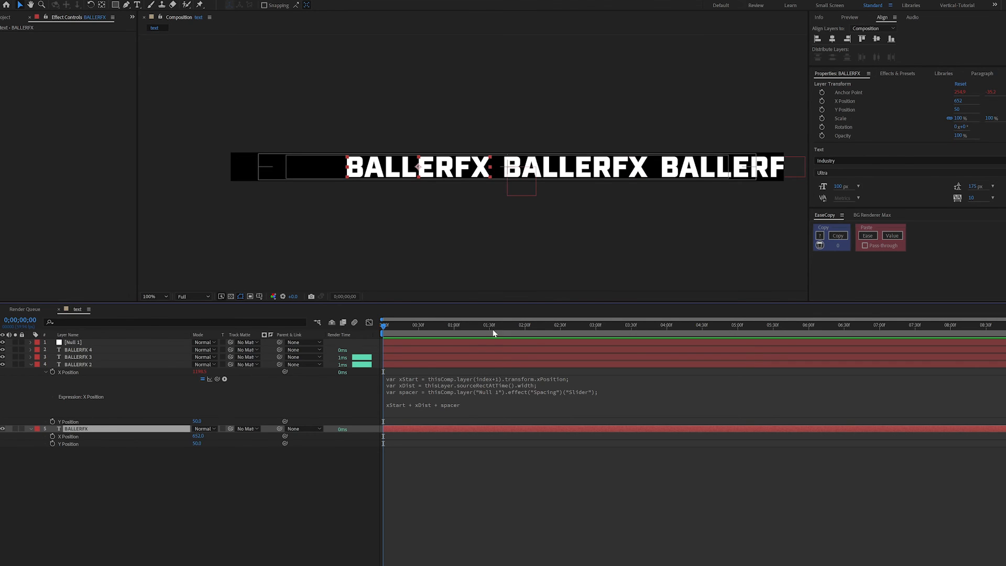
{"action": "mouse_move", "coordinate": [464, 200]}
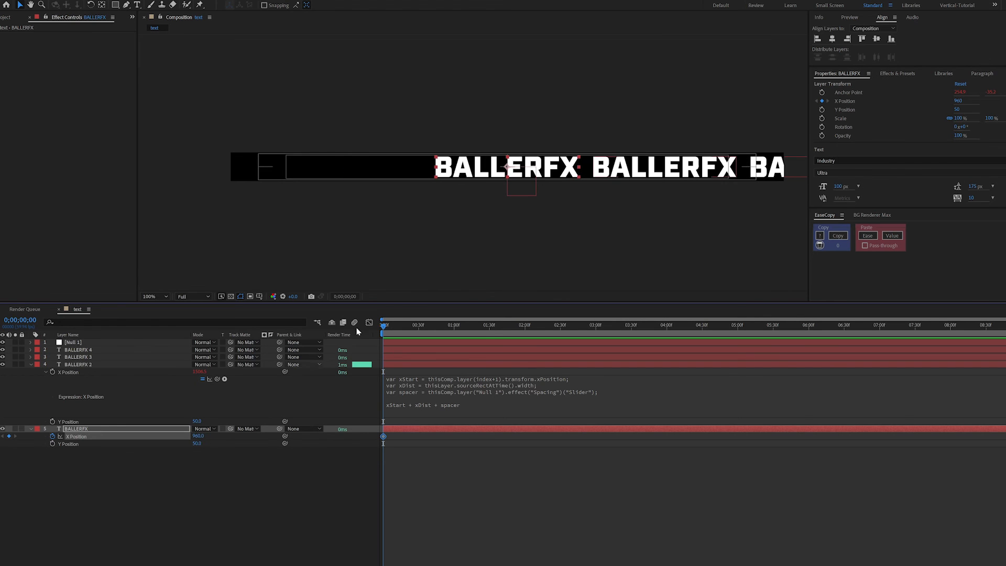
- Keyframe the original BALLERFX X Position at 0s and about 4s so the row scrolls left
{"action": "left_click", "coordinate": [675, 326]}
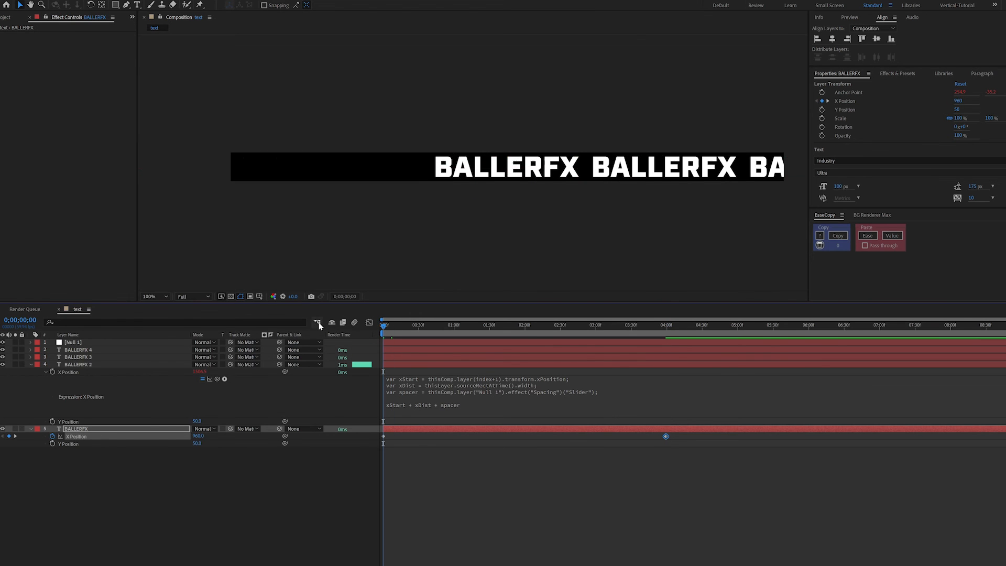
{"action": "left_click", "coordinate": [489, 324]}
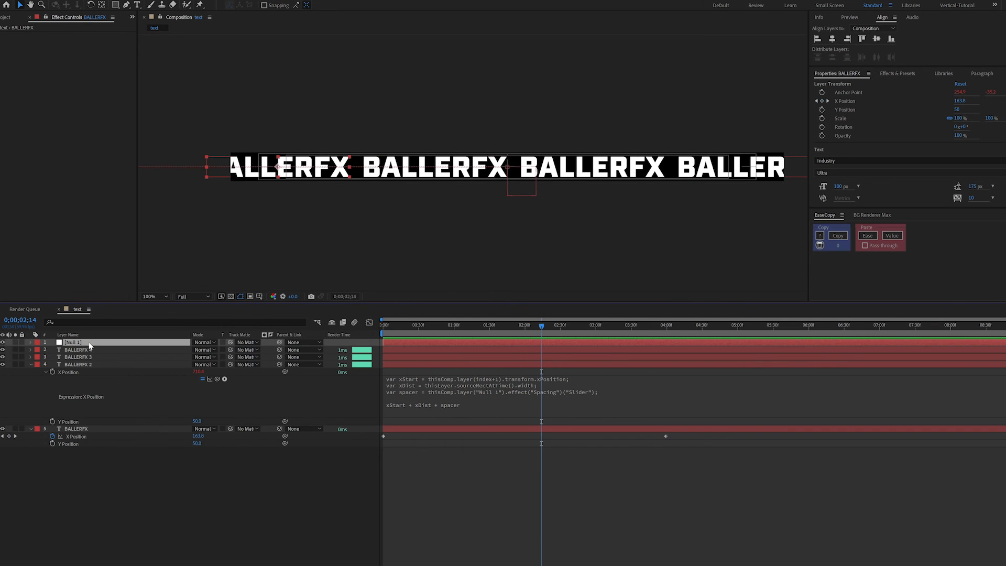
{"action": "left_click", "coordinate": [74, 341]}
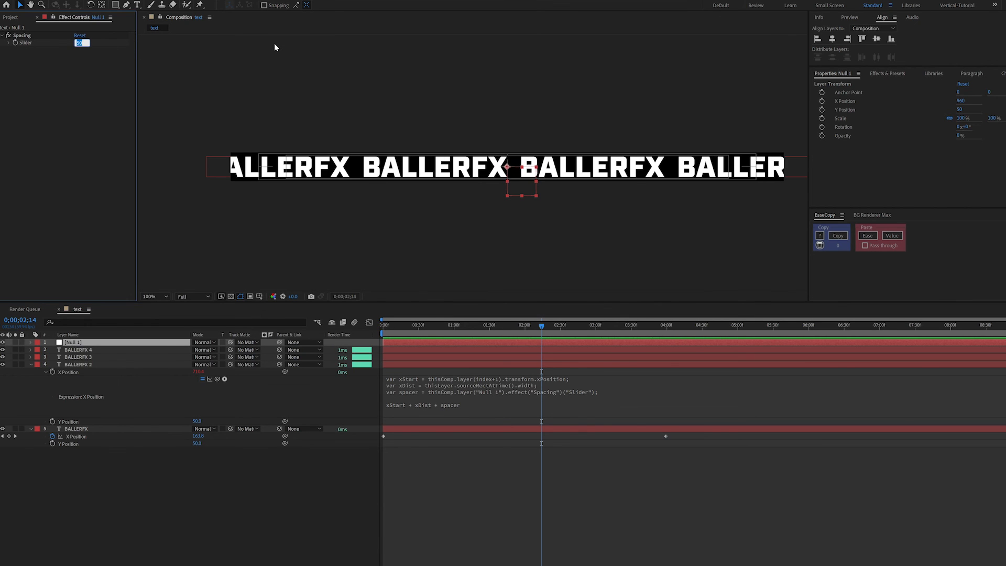
- Keyframe Null 1's Spacing slider at 200, then change its value at a later time
{"action": "type", "text": "200.00"}
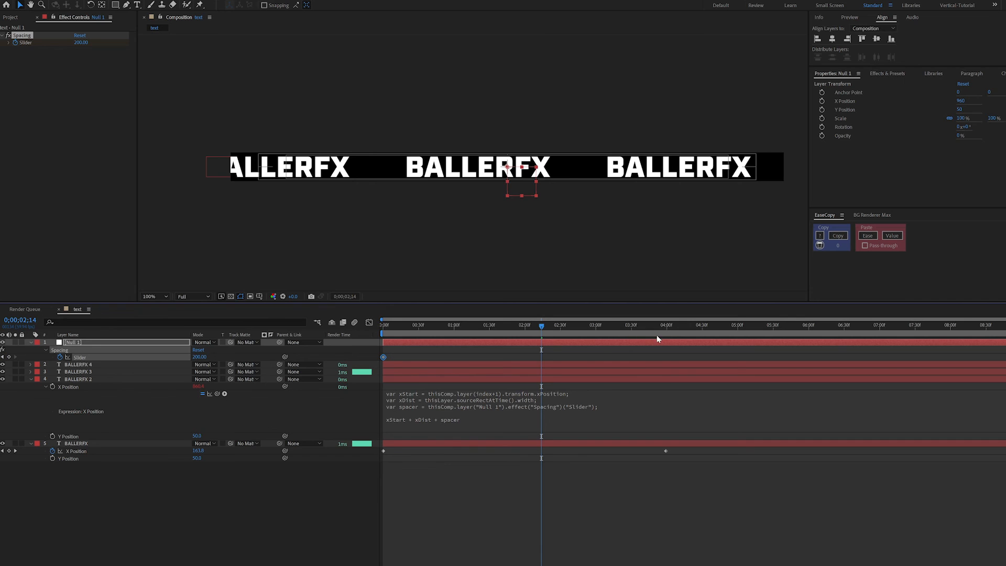
{"action": "left_click", "coordinate": [666, 324]}
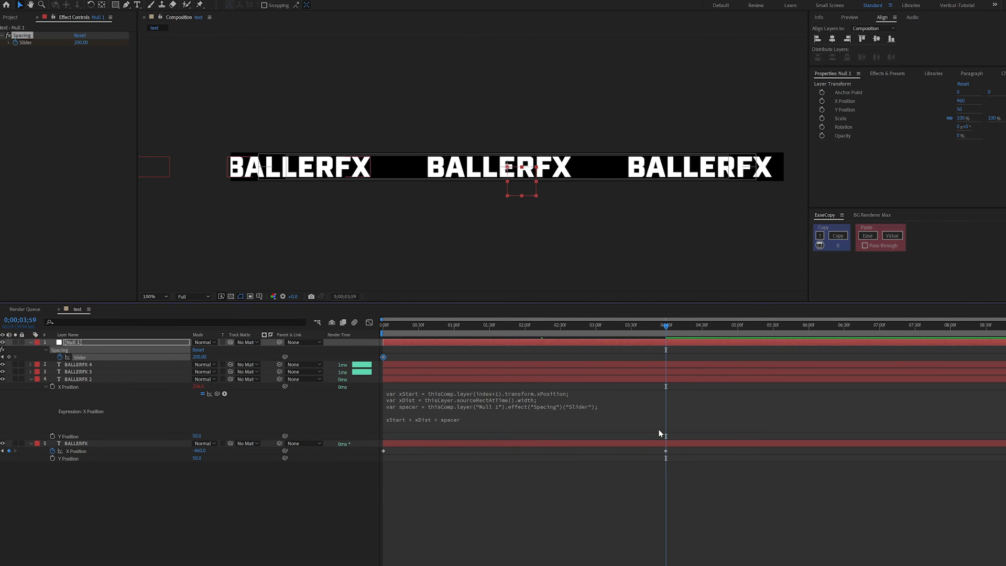
{"action": "double_click", "coordinate": [199, 356]}
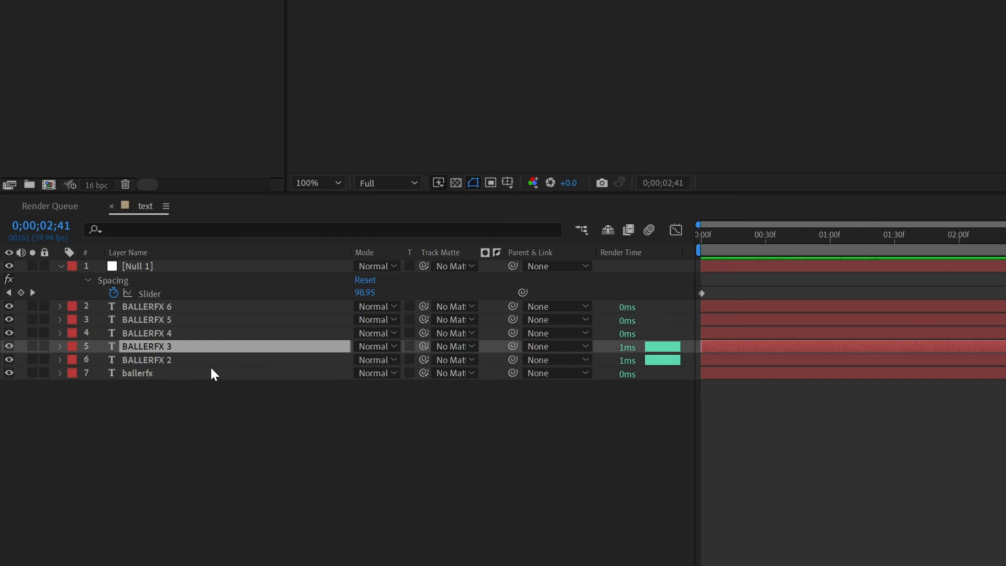
{"action": "mouse_move", "coordinate": [136, 370]}
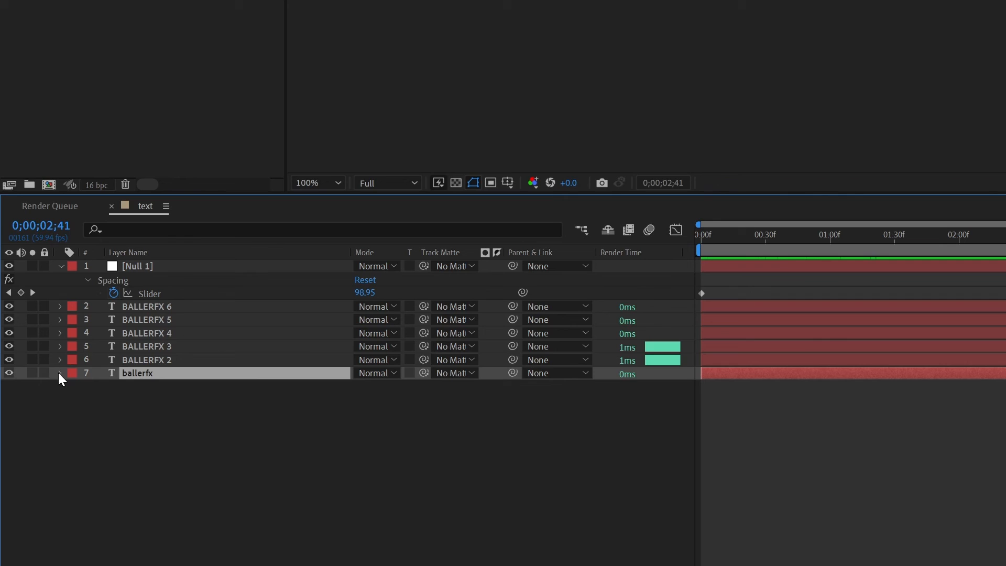
- Link the copies' Source Text to the master and rename the master text to MOTION
{"action": "left_click", "coordinate": [59, 373]}
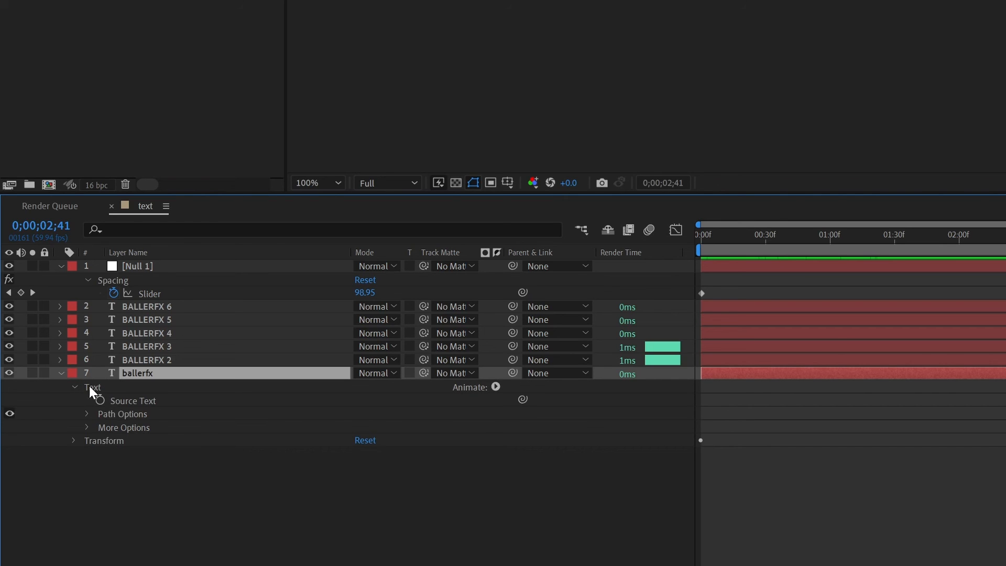
{"action": "mouse_move", "coordinate": [114, 391]}
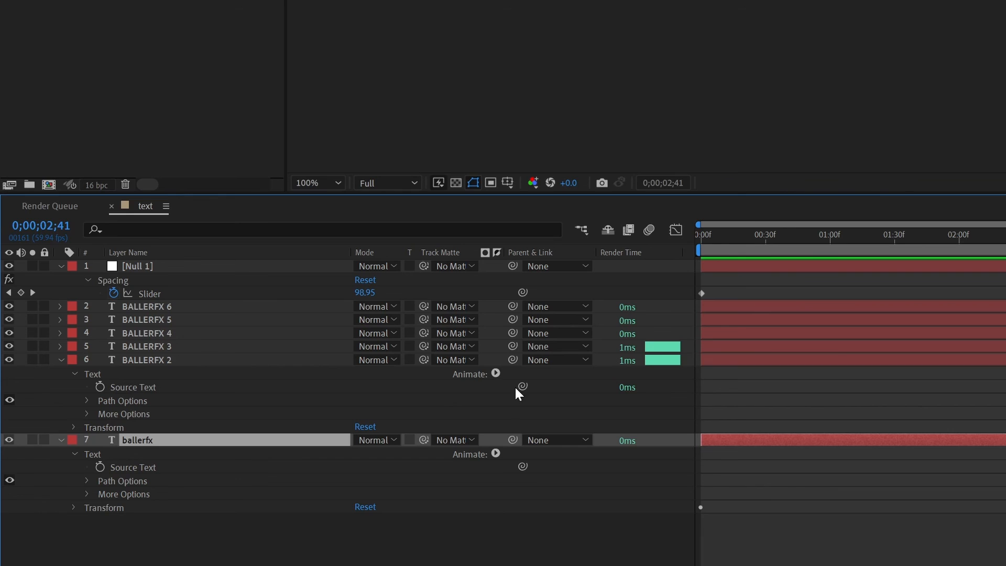
{"action": "mouse_move", "coordinate": [525, 392]}
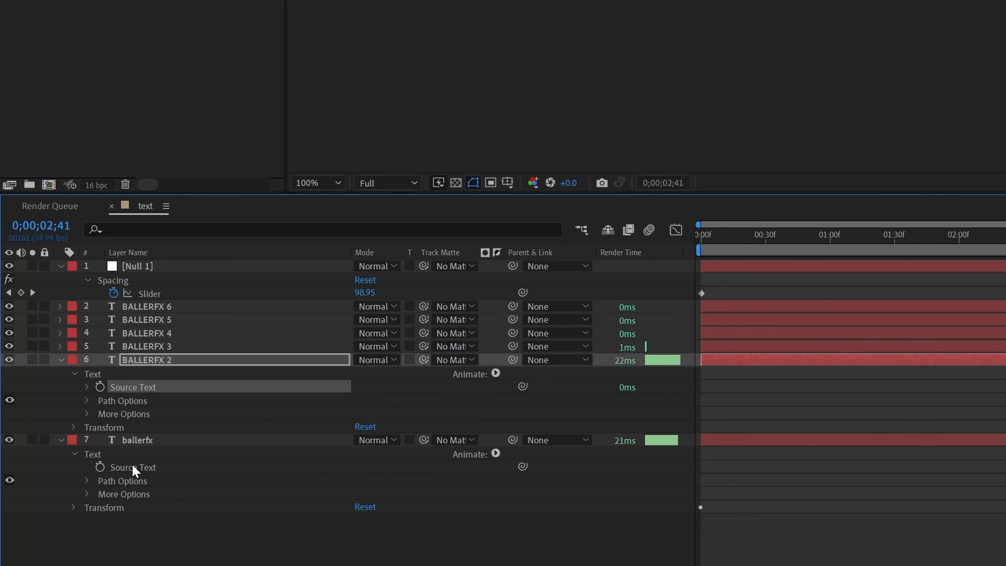
{"action": "right_click", "coordinate": [133, 467]}
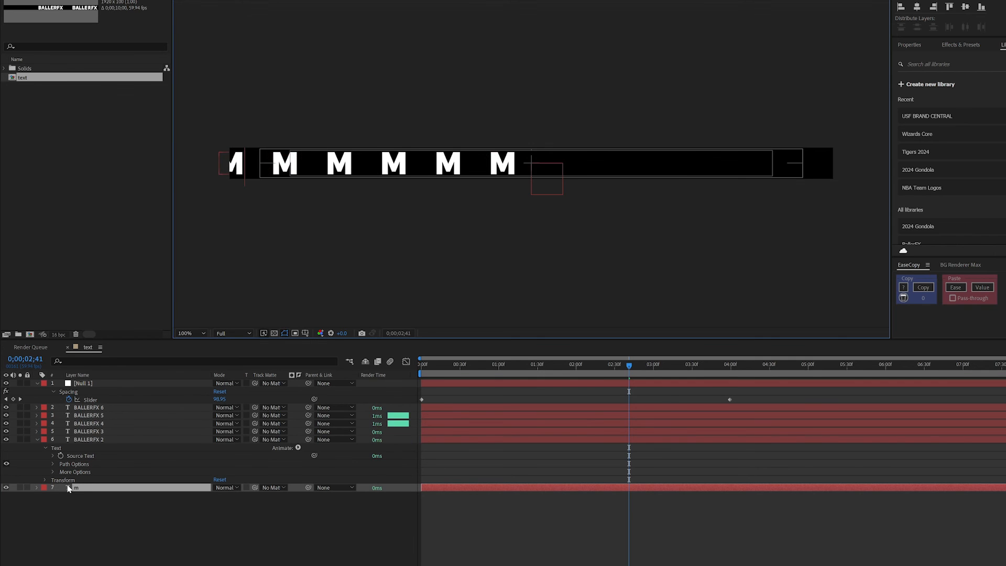
{"action": "type", "text": "otion"}
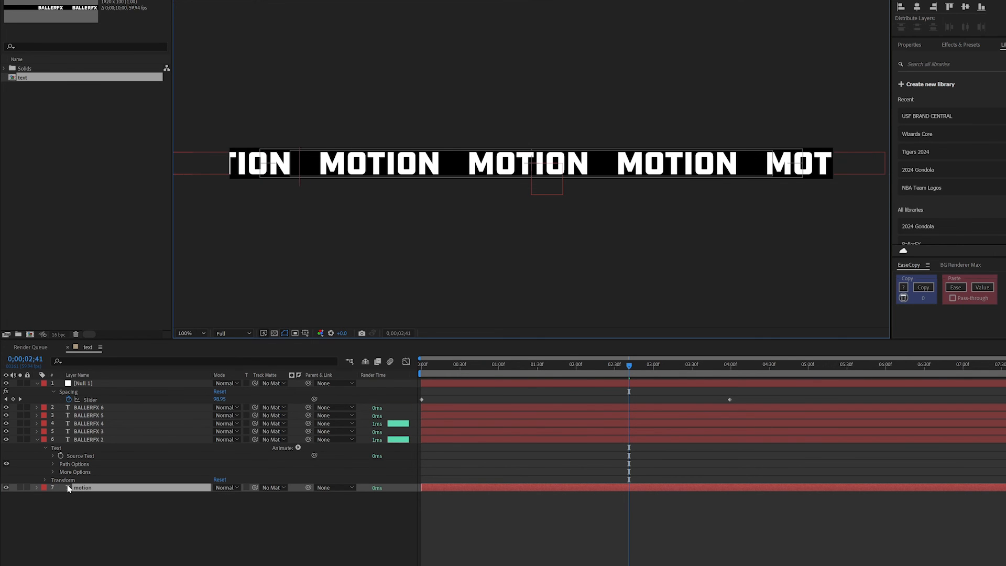